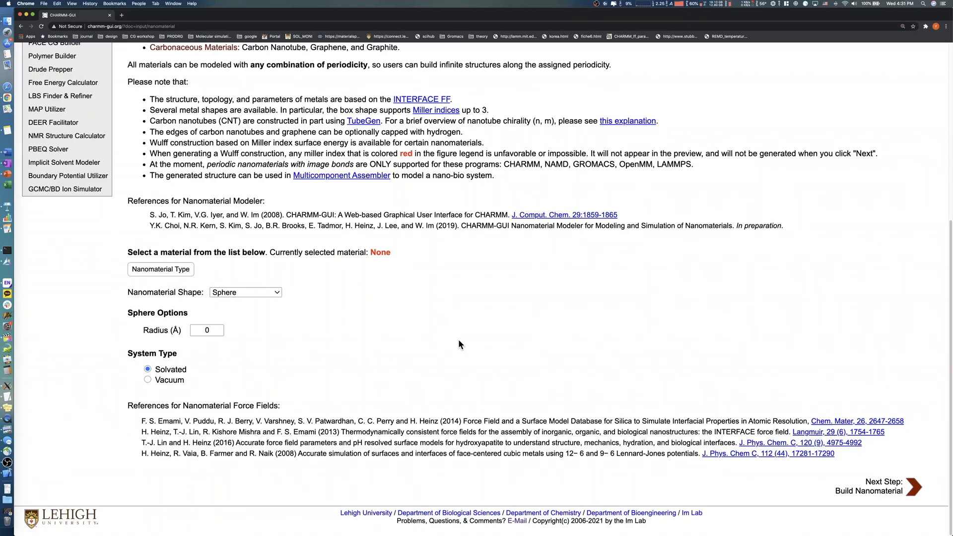
Step: Select Carbon Nanotube (CNT) under Carbonaceous Materials as the nanomaterial type
{"action": "left_click", "coordinate": [161, 269]}
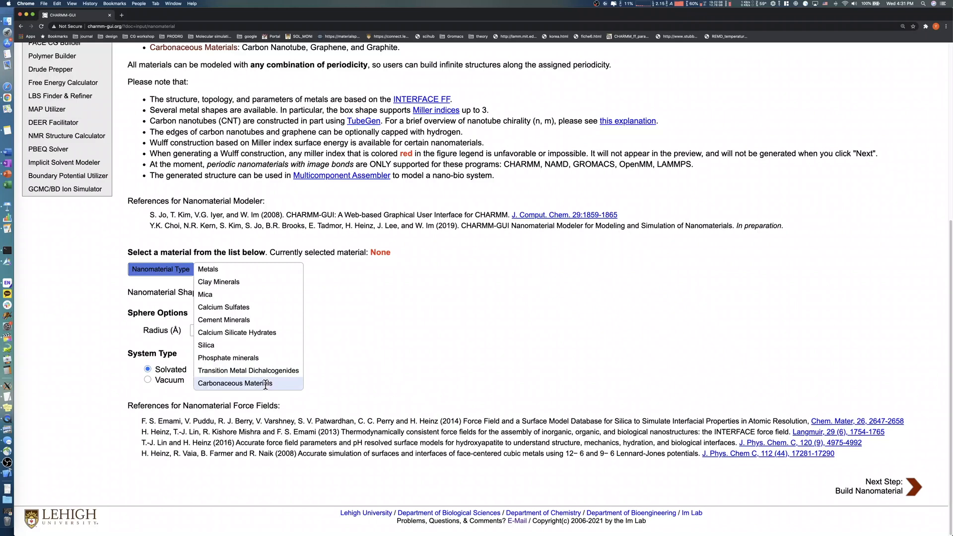
{"action": "left_click", "coordinate": [235, 382]}
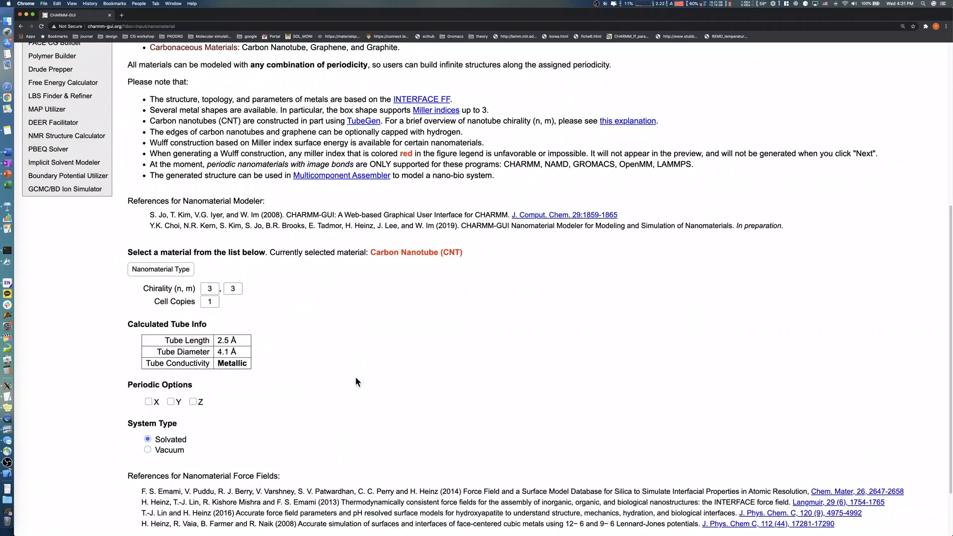
{"action": "mouse_move", "coordinate": [292, 284]}
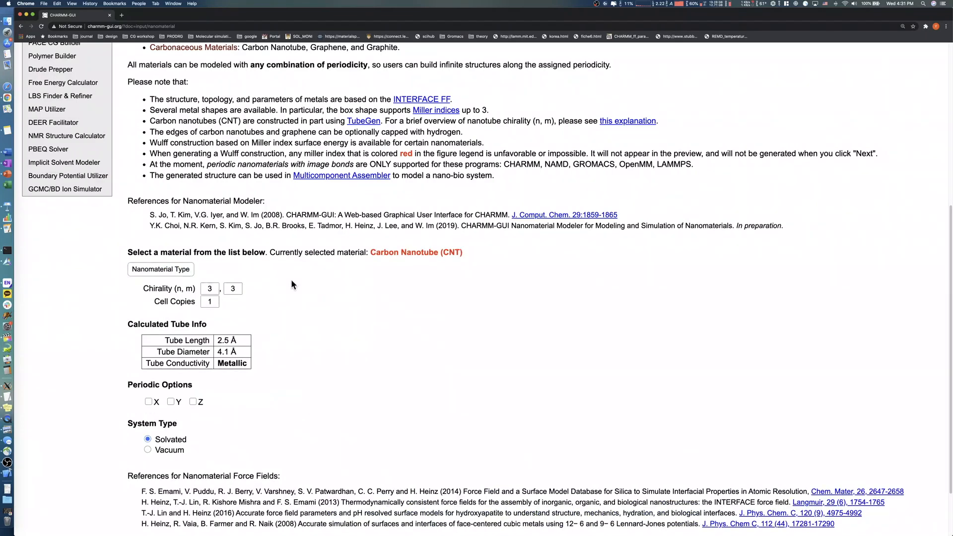
{"action": "mouse_move", "coordinate": [468, 267]}
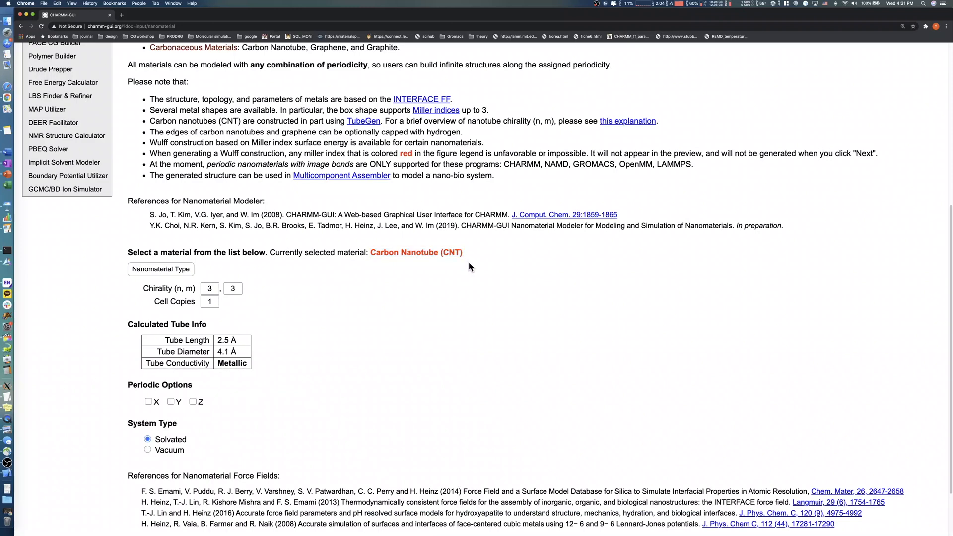
{"action": "mouse_move", "coordinate": [427, 293]}
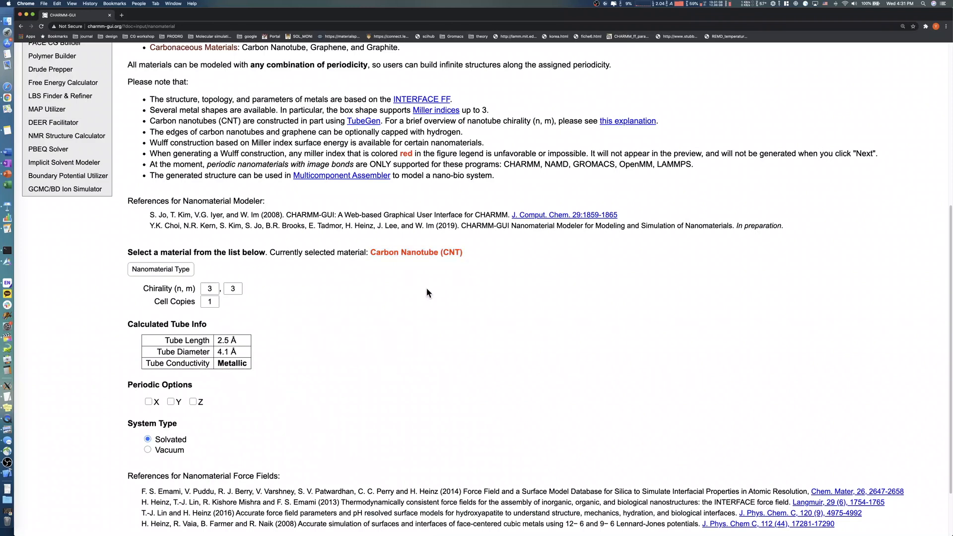
{"action": "mouse_move", "coordinate": [323, 311]}
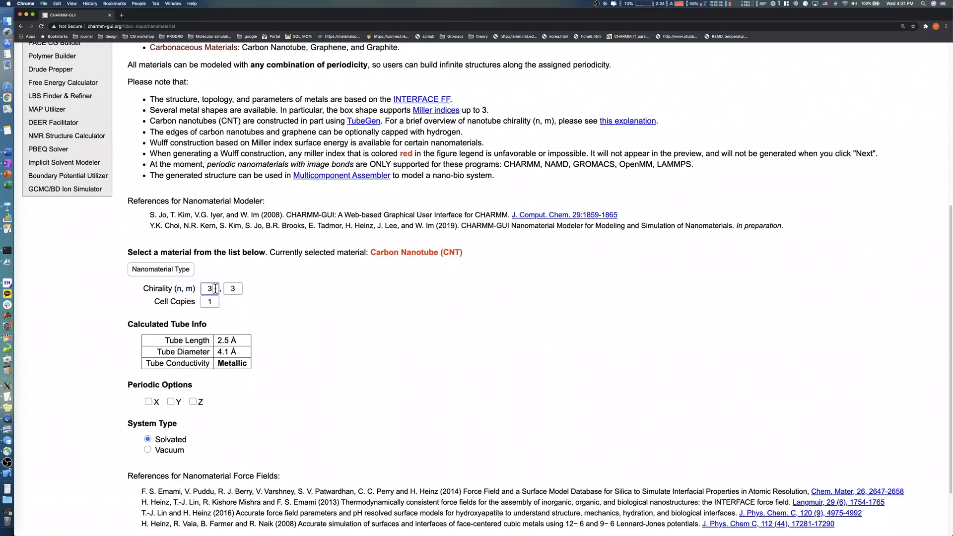
Step: Set nanotube chirality to (8, 8) and cell copies to 12
{"action": "type", "text": "8"}
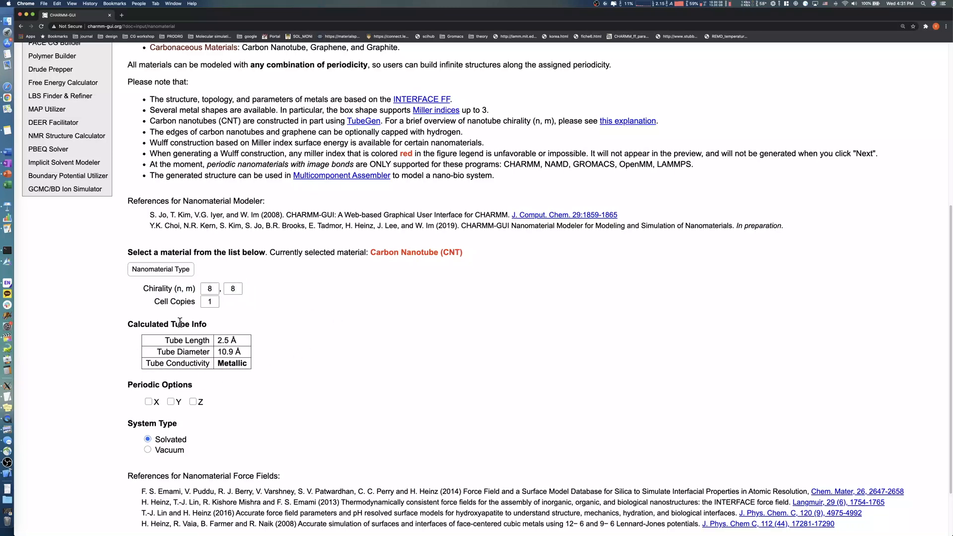
{"action": "mouse_move", "coordinate": [263, 373]}
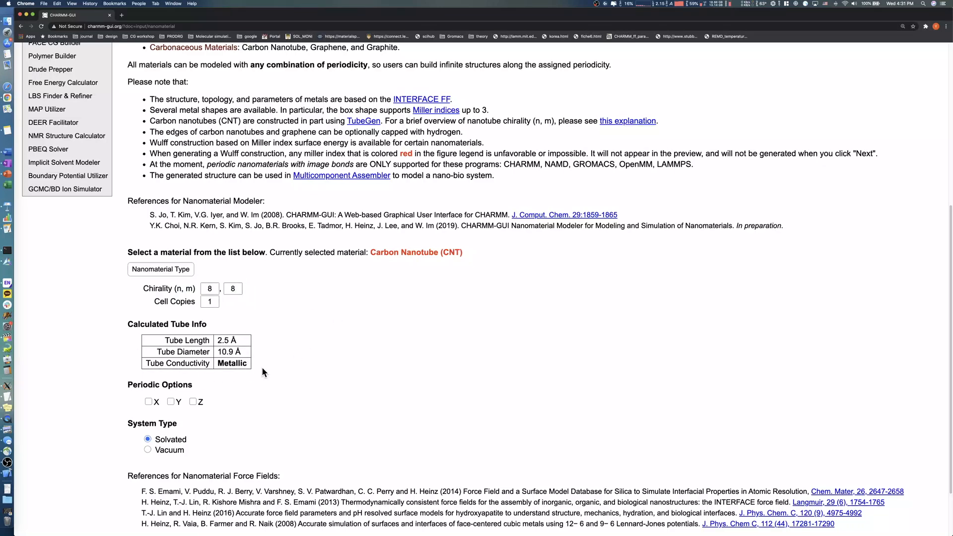
{"action": "mouse_move", "coordinate": [271, 370]}
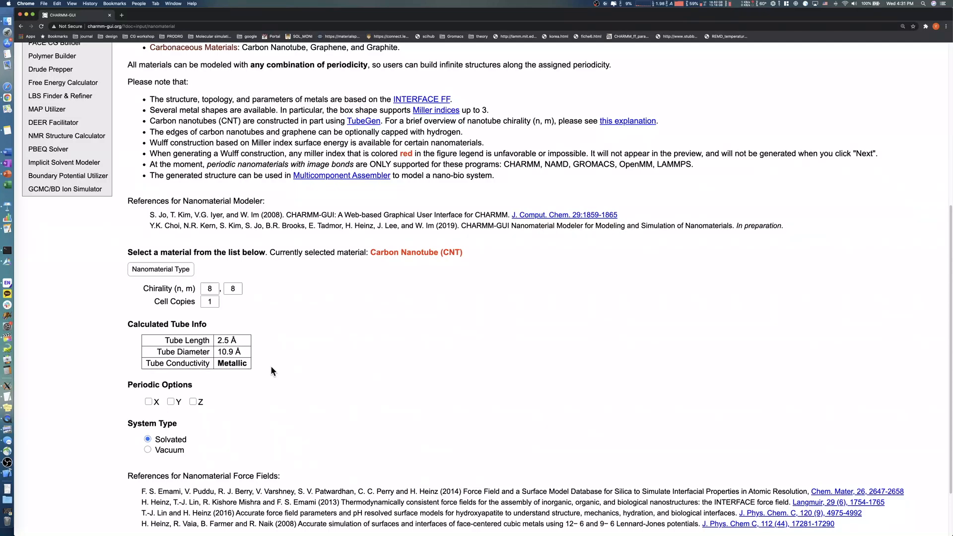
{"action": "double_click", "coordinate": [230, 352]}
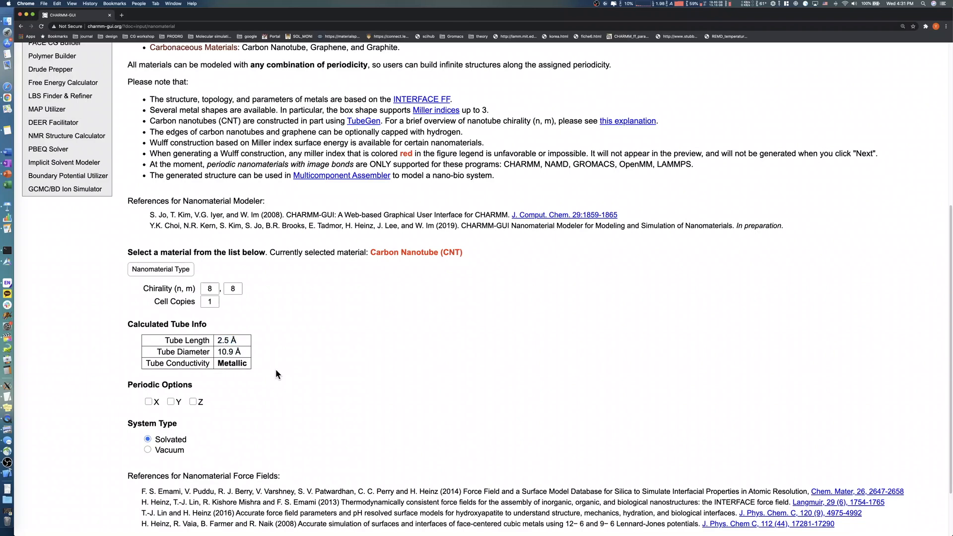
{"action": "mouse_move", "coordinate": [197, 312]}
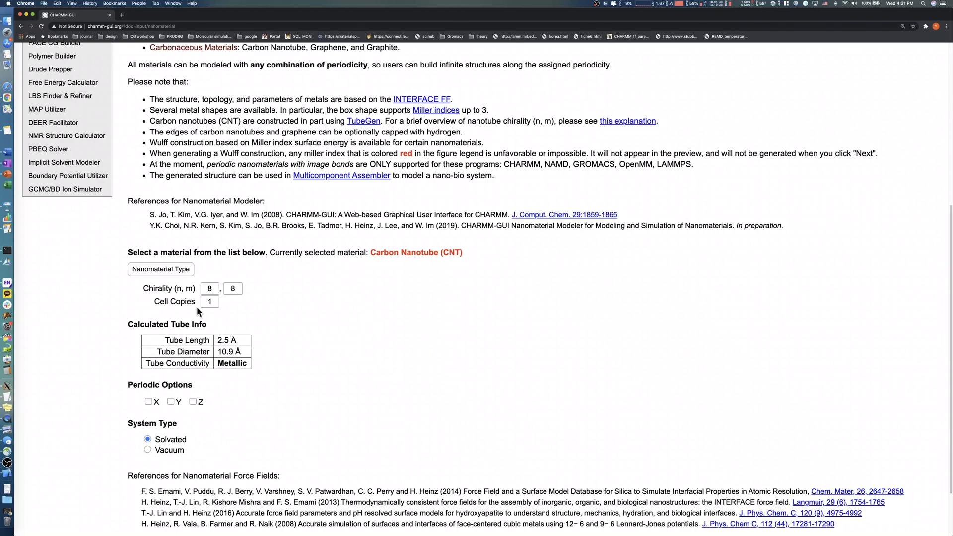
{"action": "type", "text": "12"}
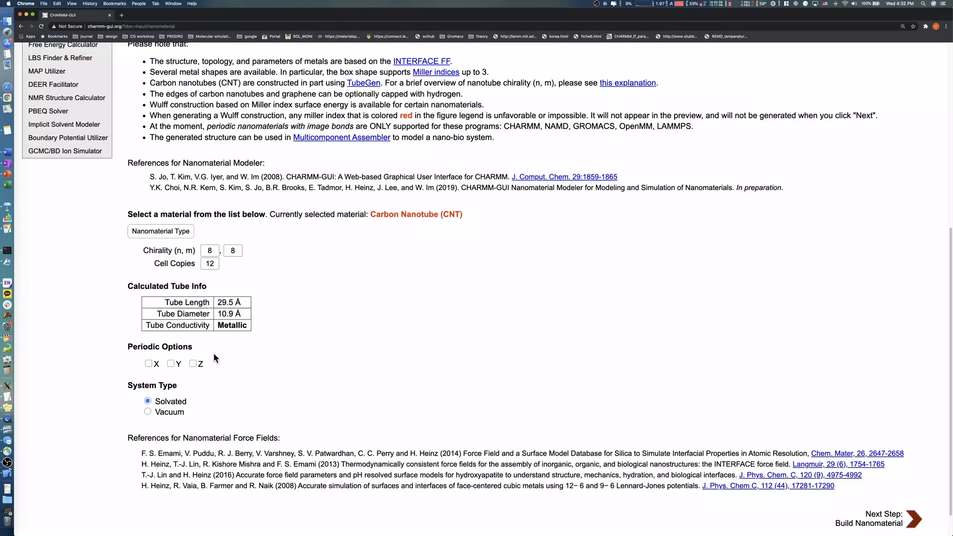
Step: Enable Z periodicity and scroll down to review the solvated System Type
{"action": "left_click", "coordinate": [193, 363]}
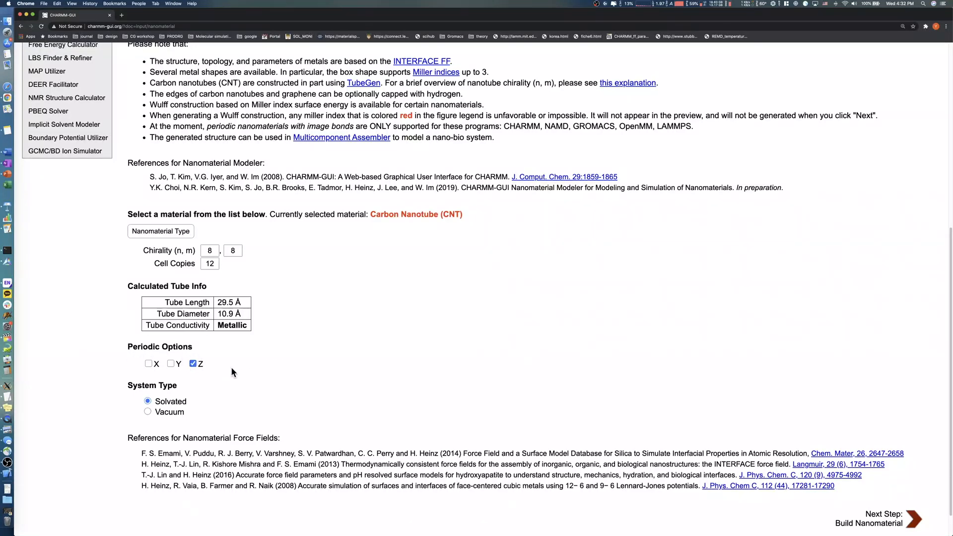
{"action": "scroll", "scroll_direction": "down", "scroll_amount": 3}
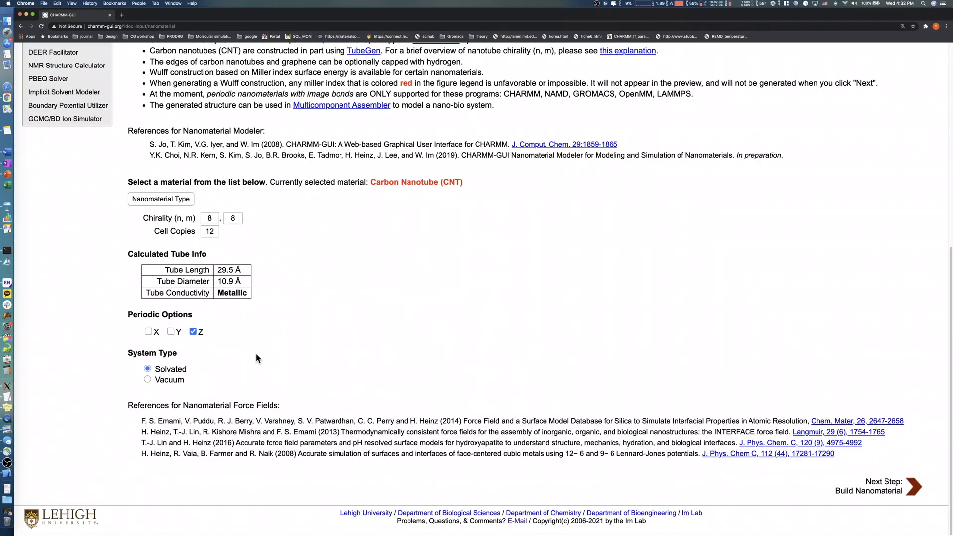
{"action": "mouse_move", "coordinate": [249, 362]}
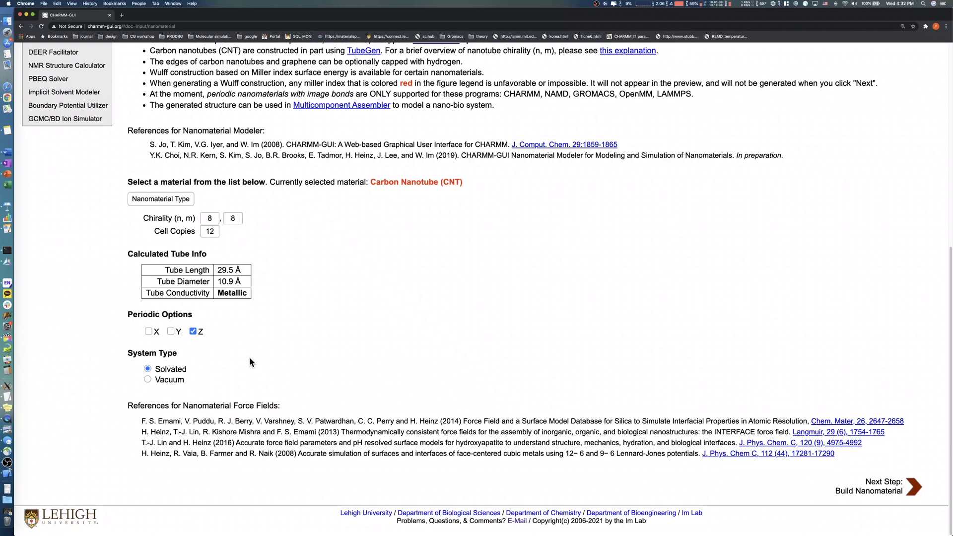
{"action": "mouse_move", "coordinate": [202, 374]}
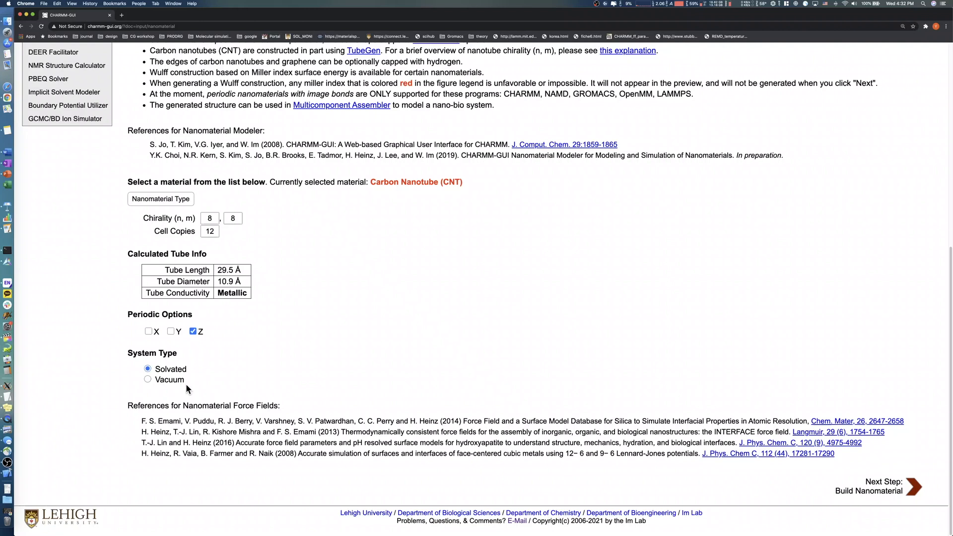
{"action": "mouse_move", "coordinate": [172, 378]}
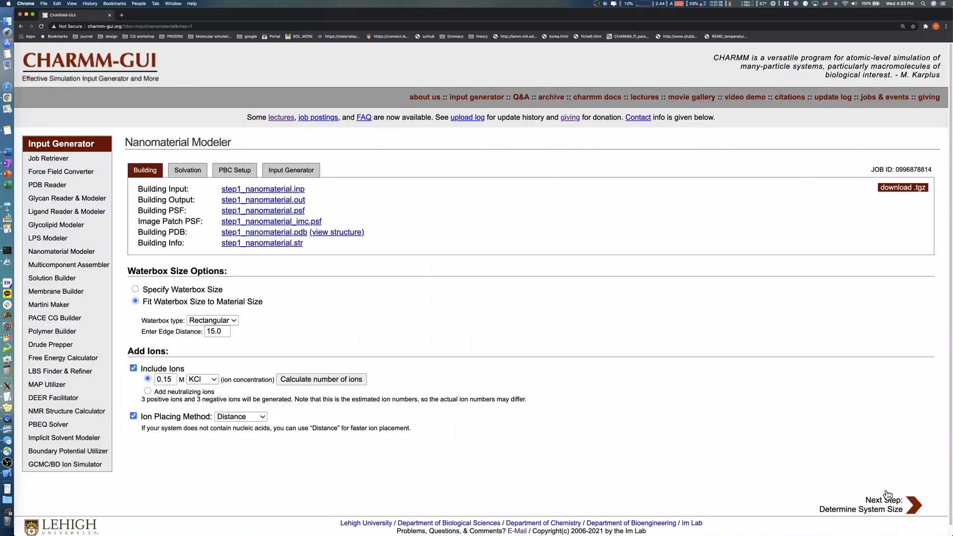
{"action": "mouse_move", "coordinate": [322, 239]}
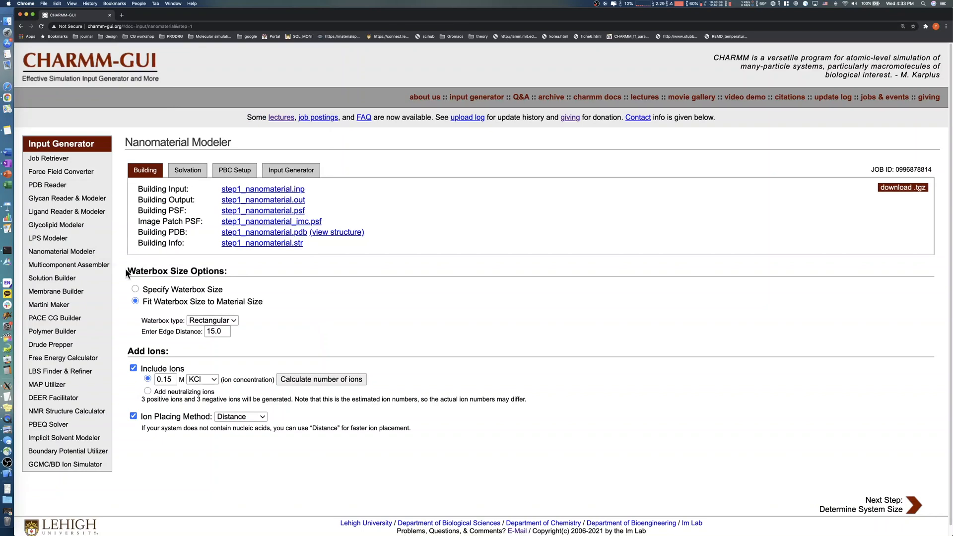
{"action": "mouse_move", "coordinate": [250, 293]}
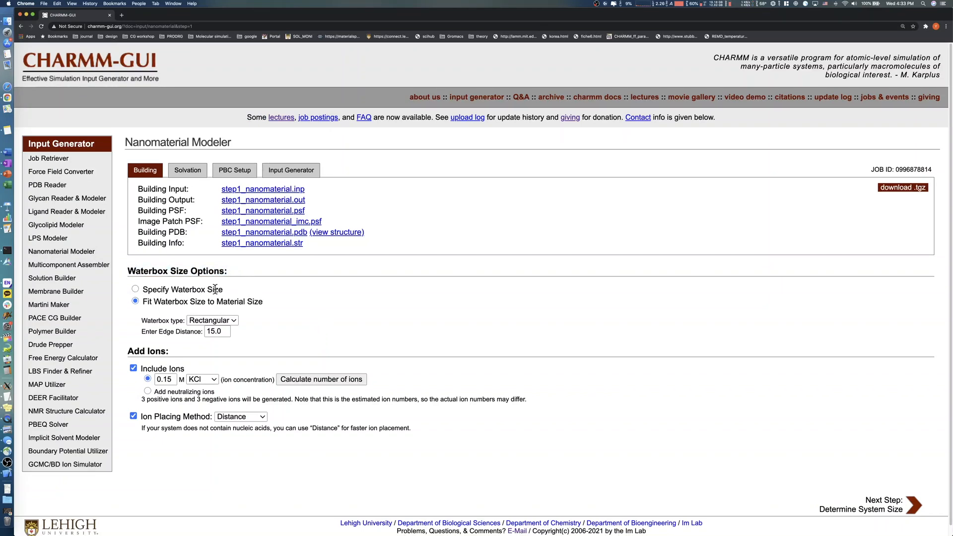
{"action": "mouse_move", "coordinate": [276, 306]}
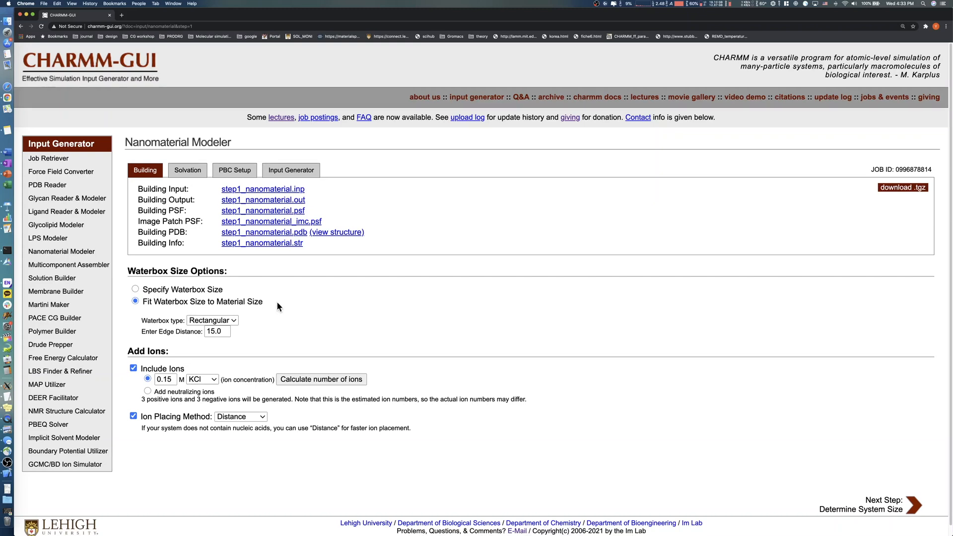
Step: After trying a 30.87 Å box, keep the fitted waterbox, recalculate 0.15 M KCl ions, and continue
{"action": "left_click", "coordinate": [135, 289]}
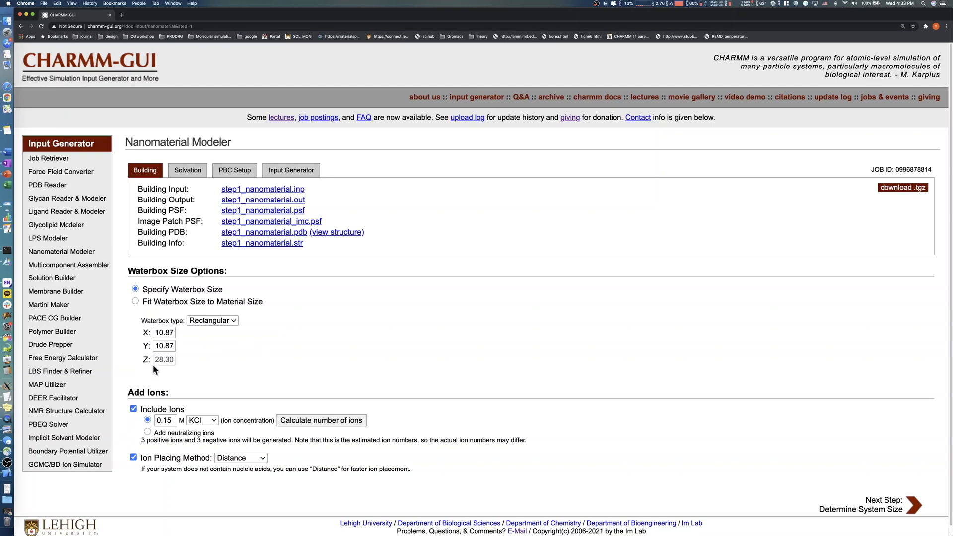
{"action": "mouse_move", "coordinate": [180, 370]}
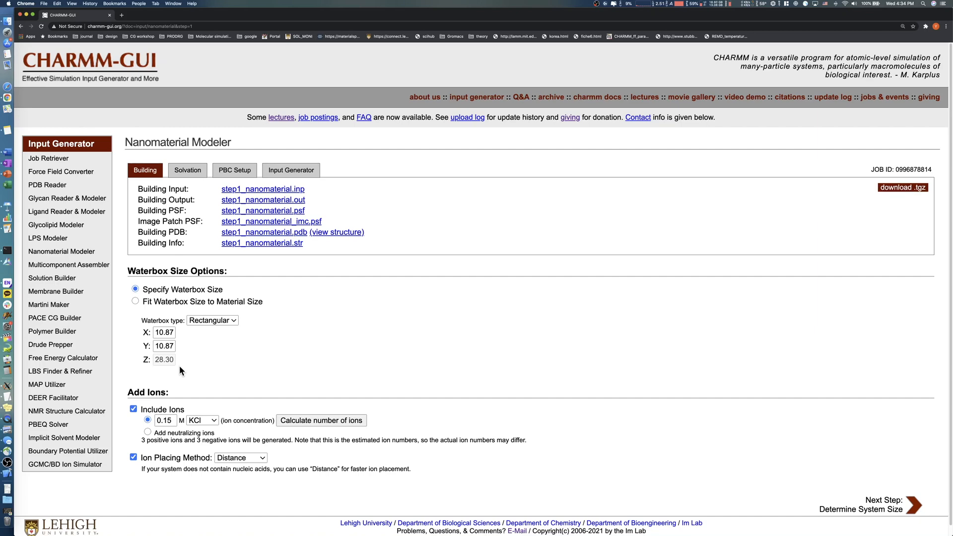
{"action": "mouse_move", "coordinate": [178, 351]}
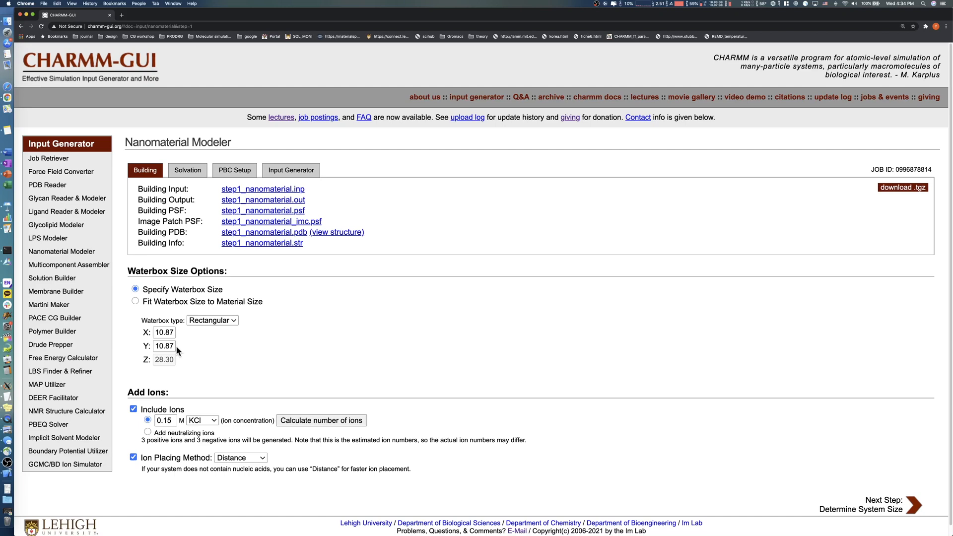
{"action": "type", "text": "30.87"}
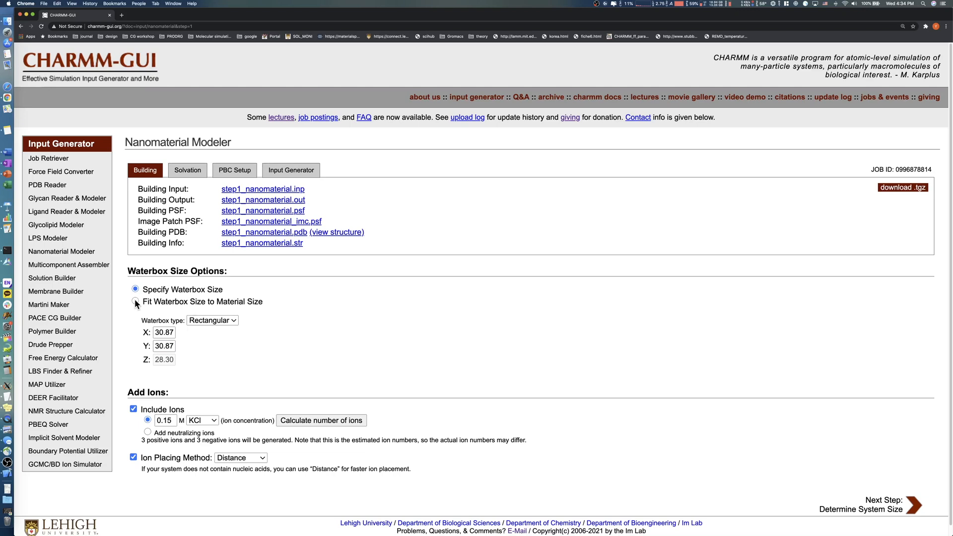
{"action": "left_click", "coordinate": [135, 301]}
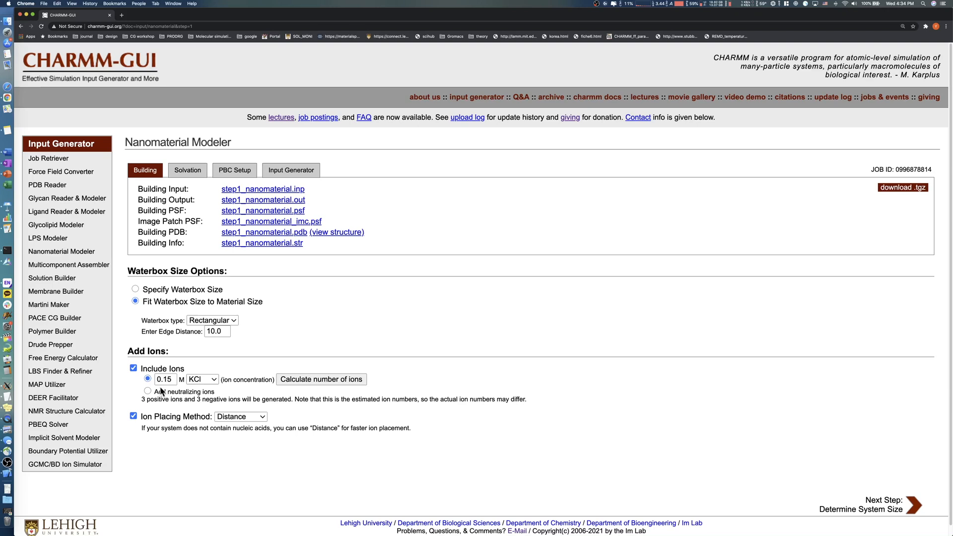
{"action": "mouse_move", "coordinate": [236, 389]}
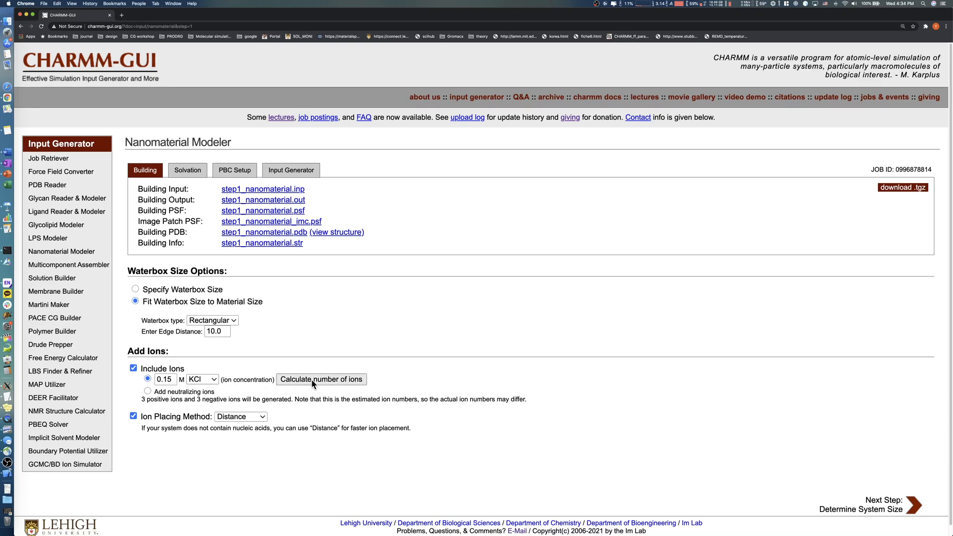
{"action": "left_click", "coordinate": [321, 378]}
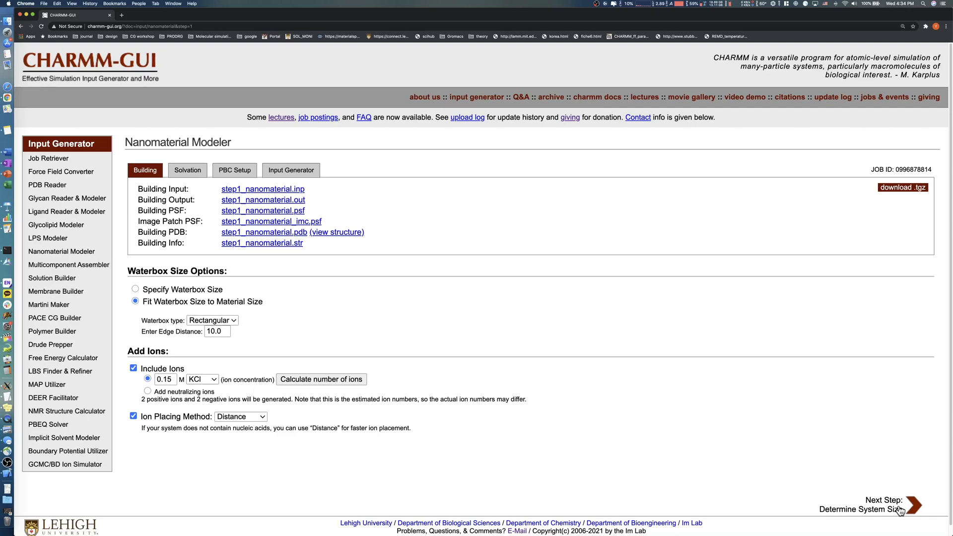
{"action": "left_click", "coordinate": [905, 504]}
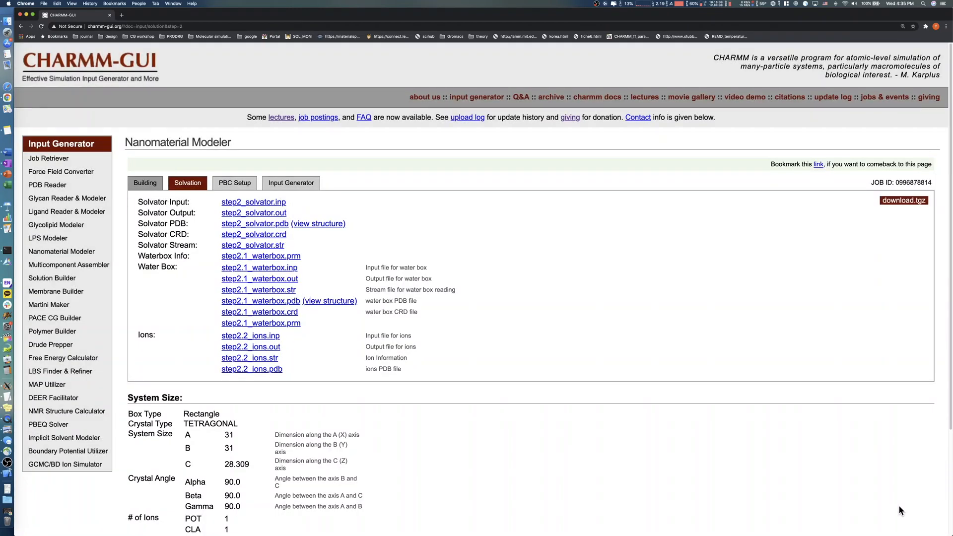
{"action": "mouse_move", "coordinate": [509, 313]}
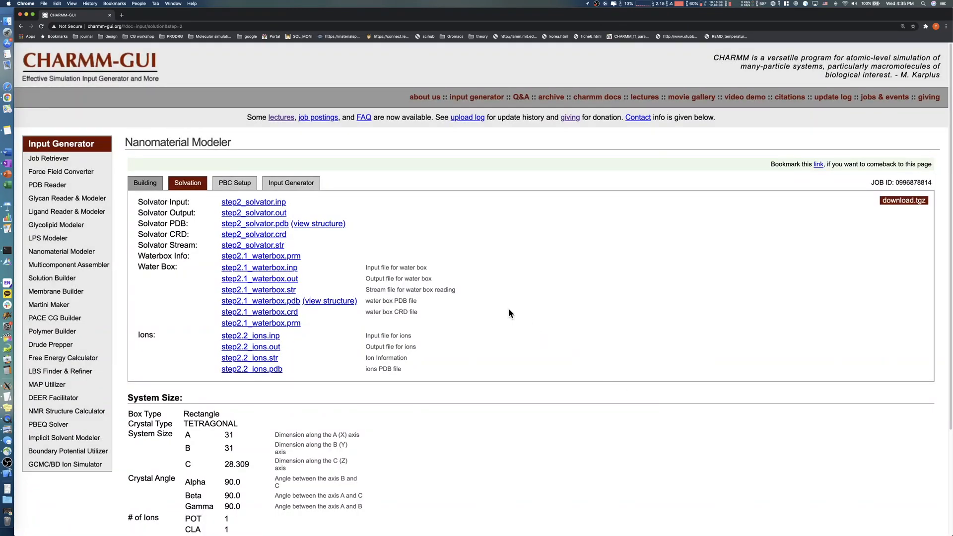
Step: View the solvator PDB in 3D and rotate the solvated nanotube model
{"action": "left_click", "coordinate": [317, 223]}
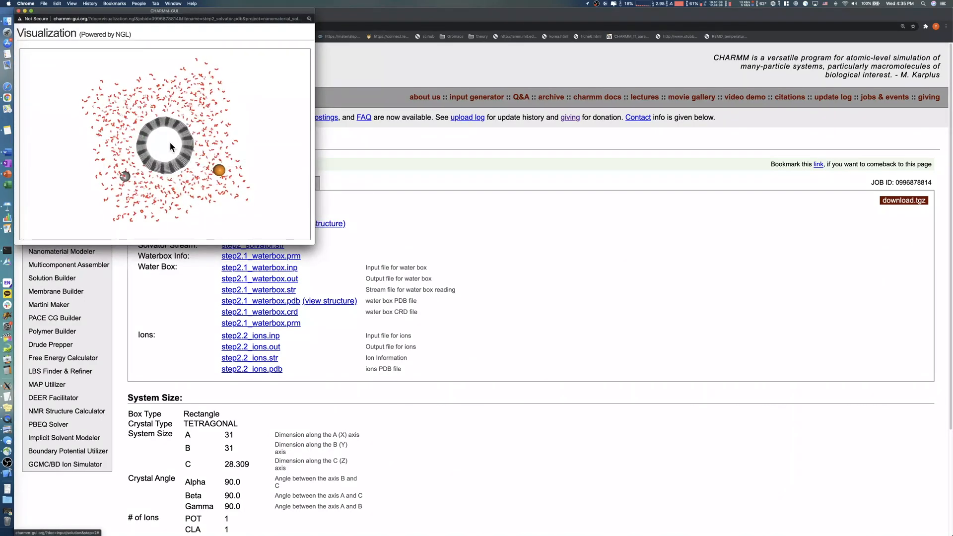
{"action": "left_click_drag", "start_coordinate": [170, 145], "coordinate": [167, 149]}
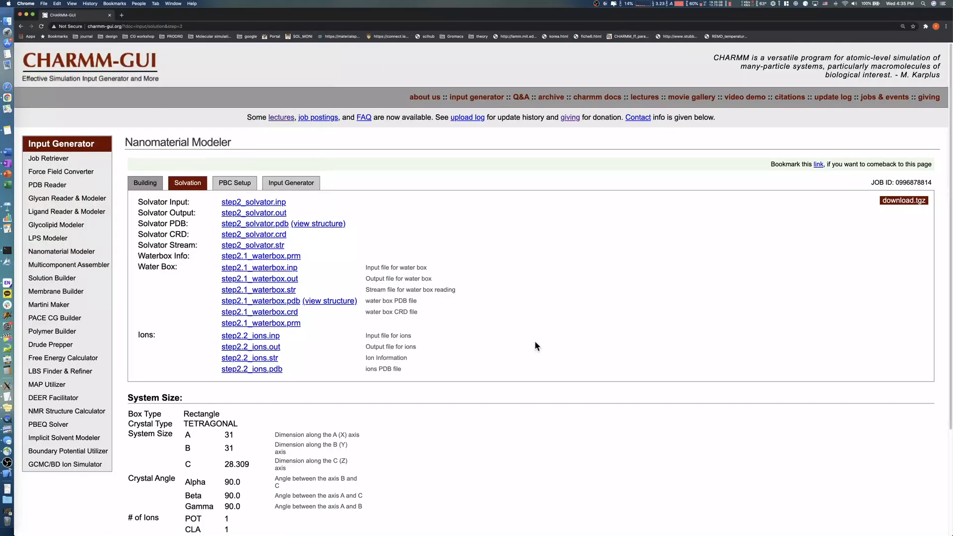
{"action": "mouse_move", "coordinate": [540, 340]}
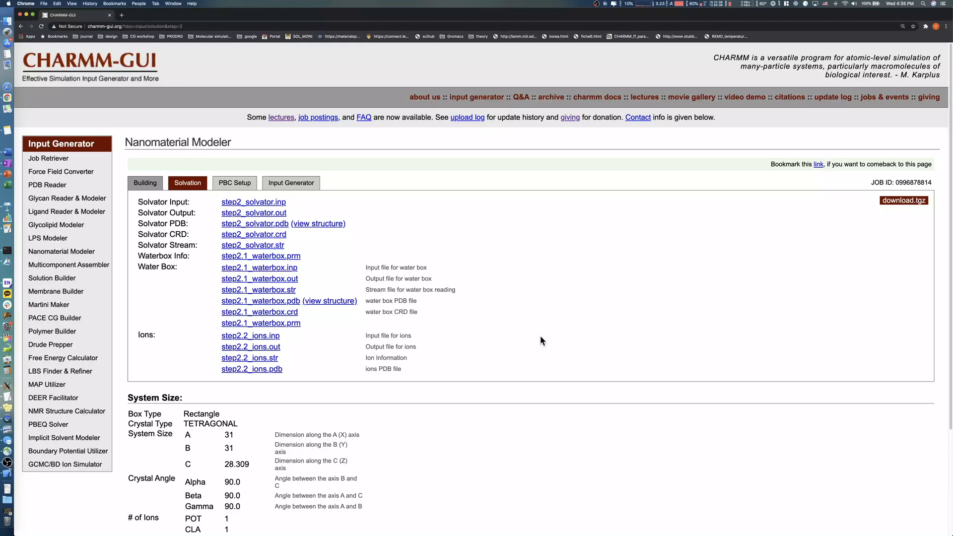
{"action": "mouse_move", "coordinate": [888, 190]}
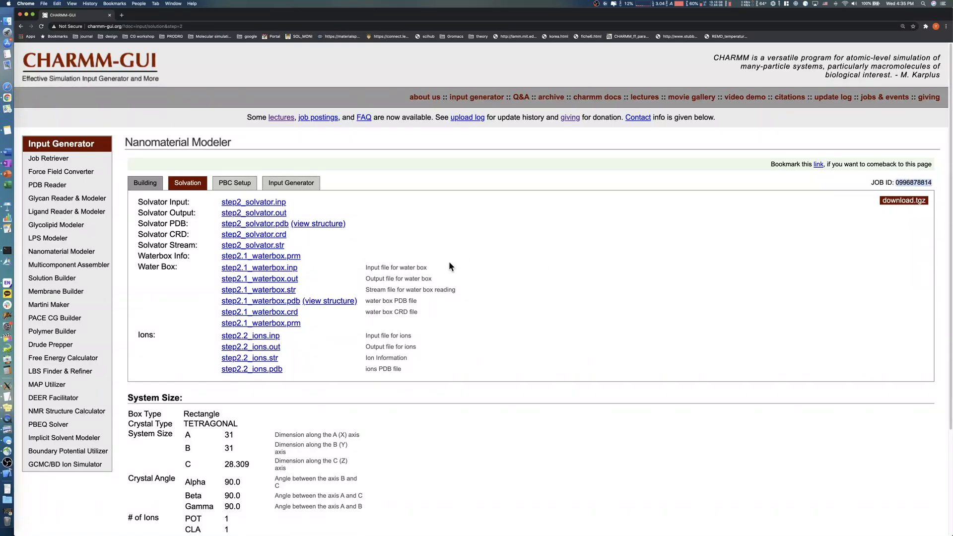
{"action": "left_click", "coordinate": [49, 158]}
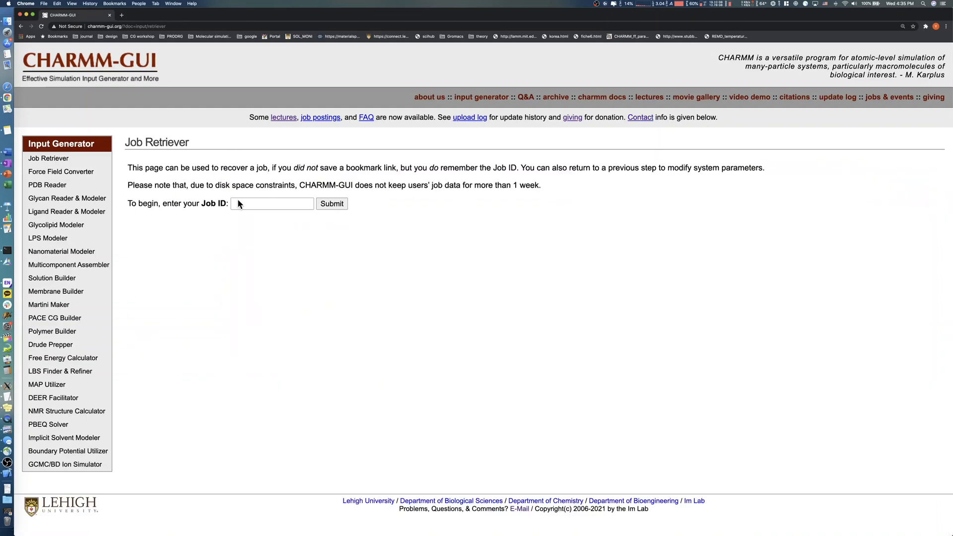
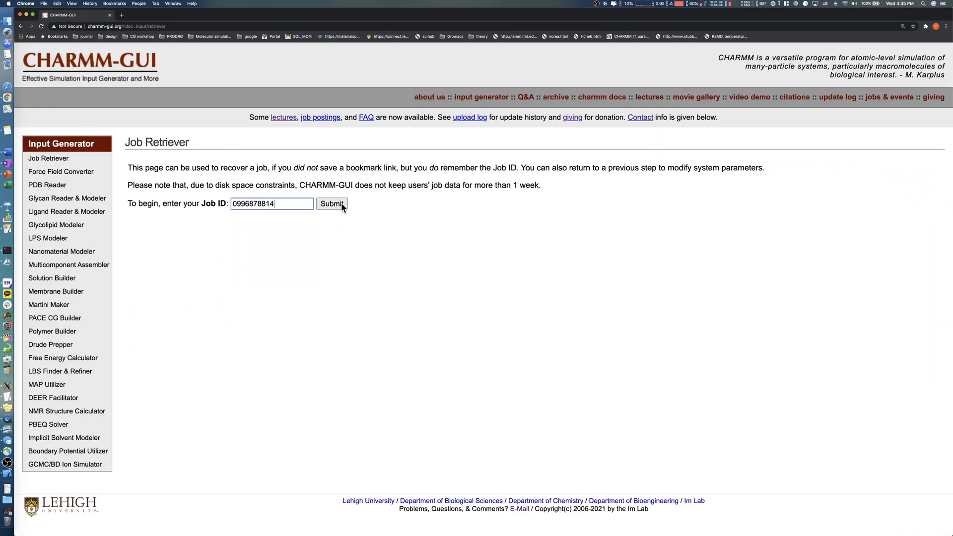
{"action": "left_click", "coordinate": [332, 202]}
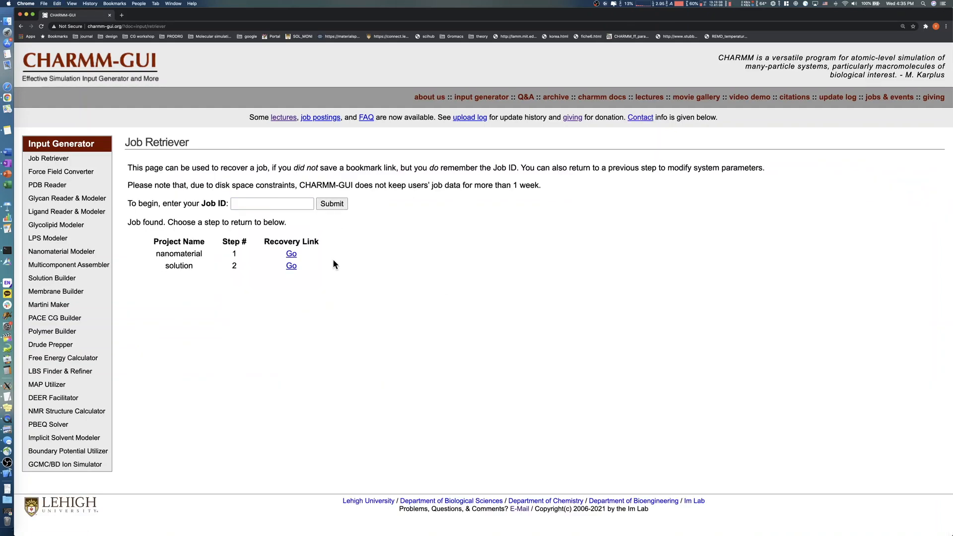
{"action": "mouse_move", "coordinate": [193, 252]}
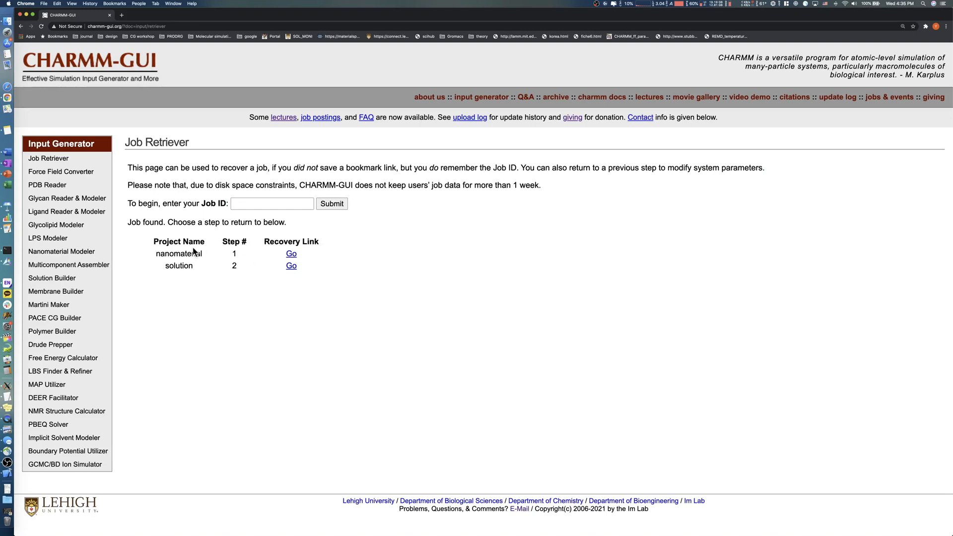
{"action": "mouse_move", "coordinate": [324, 249]}
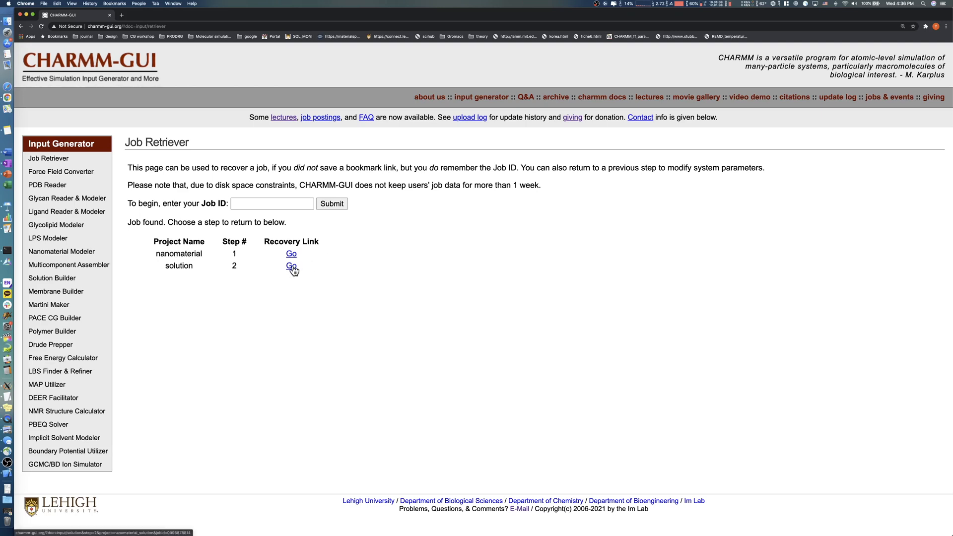
{"action": "left_click", "coordinate": [292, 266]}
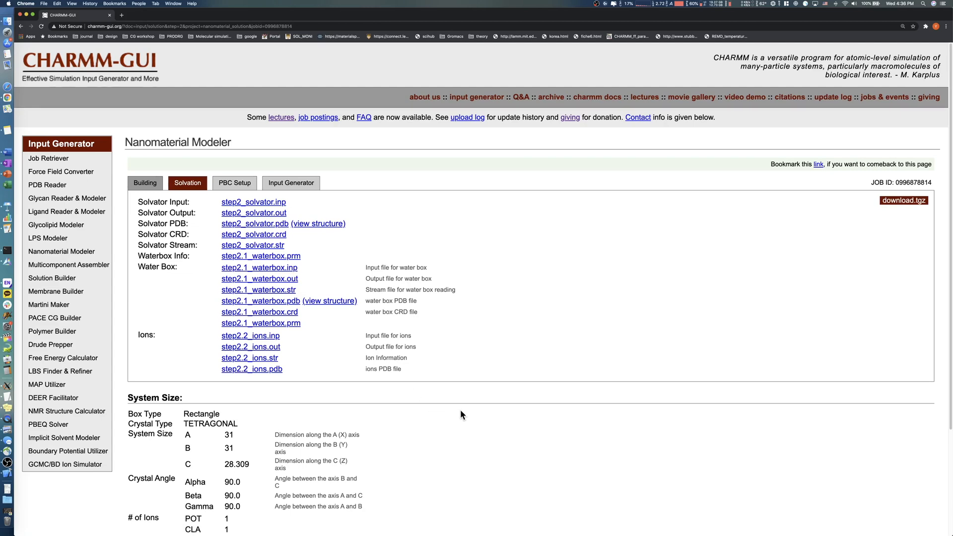
Step: Leave automatic PME FFT grid selected and move on to the PBC setup step
{"action": "scroll", "scroll_direction": "down", "scroll_amount": 3}
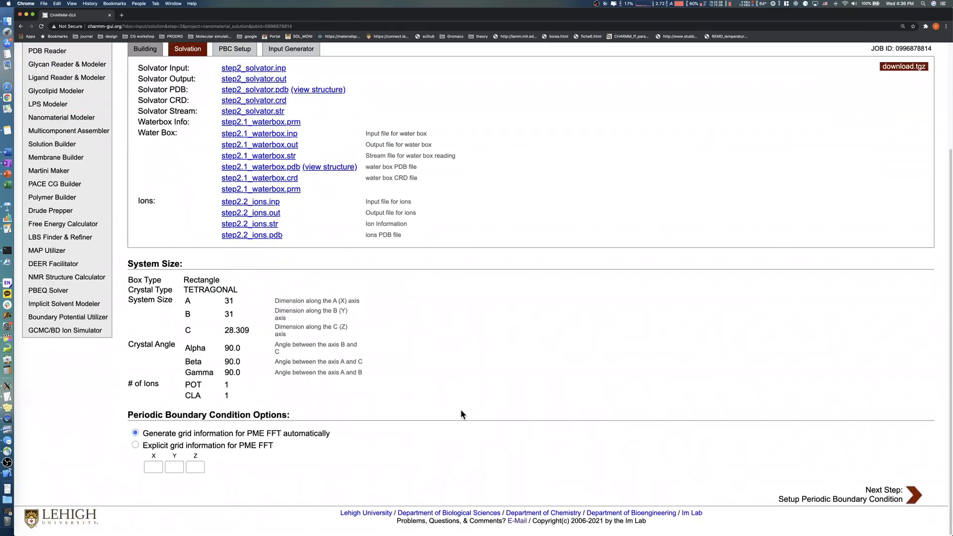
{"action": "left_click", "coordinate": [912, 494]}
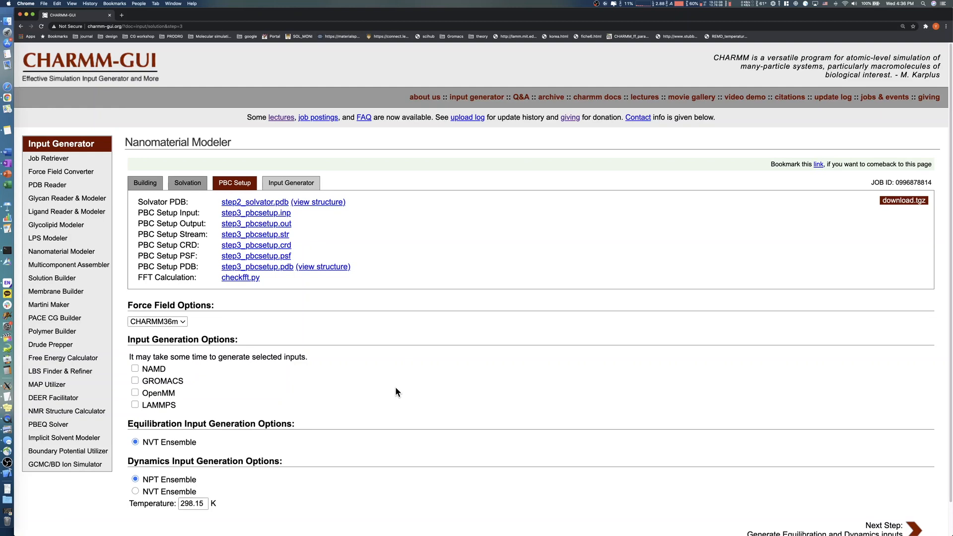
Step: Tick NAMD and GROMACS input options, then generate equilibration and dynamics inputs
{"action": "left_click", "coordinate": [135, 380]}
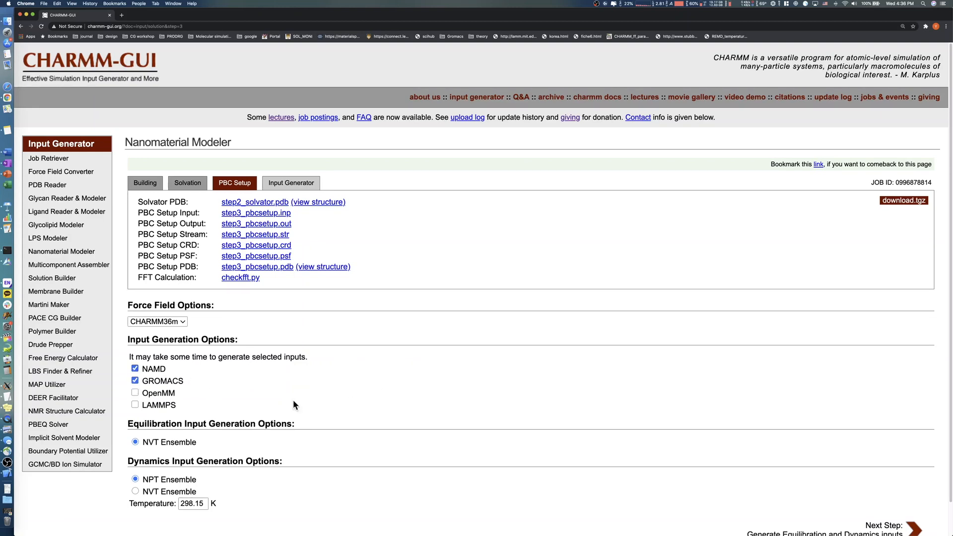
{"action": "scroll", "scroll_direction": "down", "scroll_amount": 3}
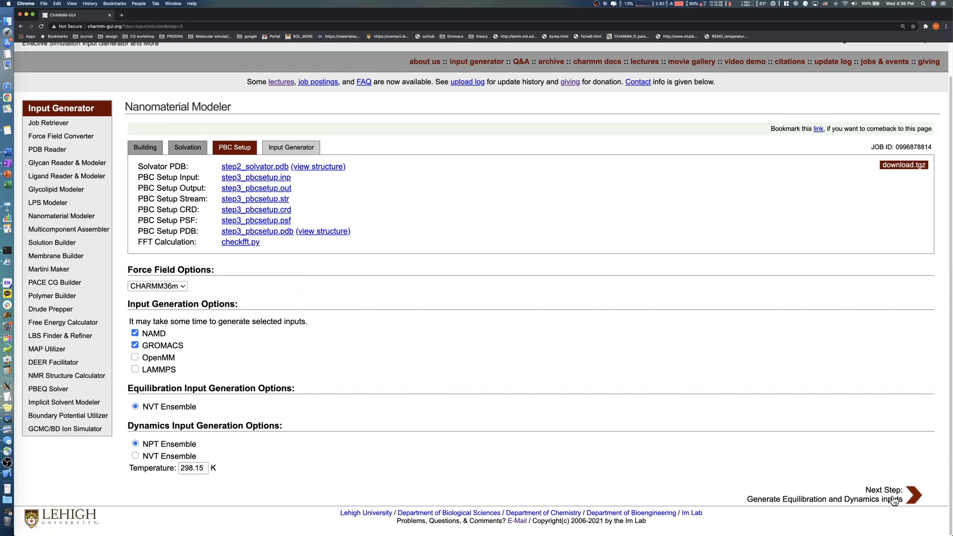
{"action": "left_click", "coordinate": [913, 495]}
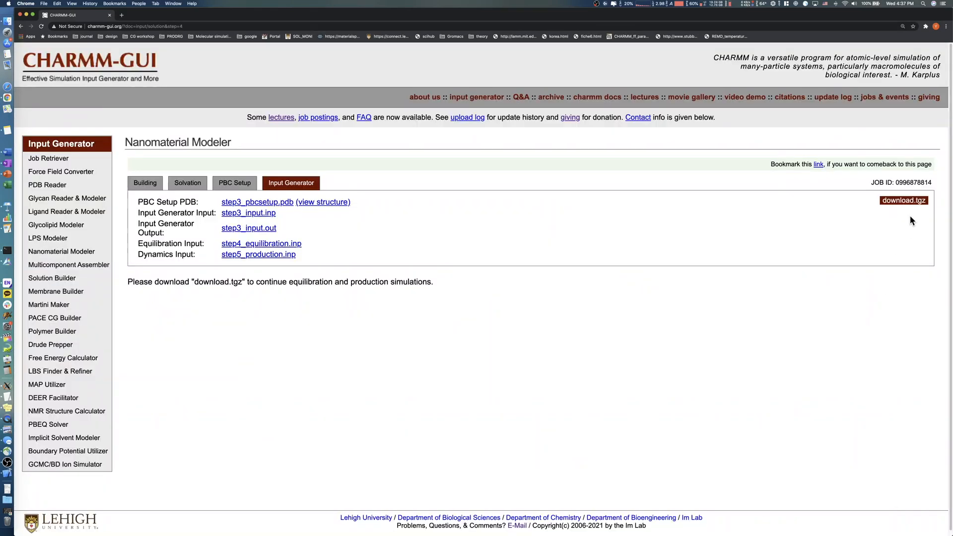
Step: Download download.tgz and save it under the proposed file name
{"action": "left_click", "coordinate": [903, 200]}
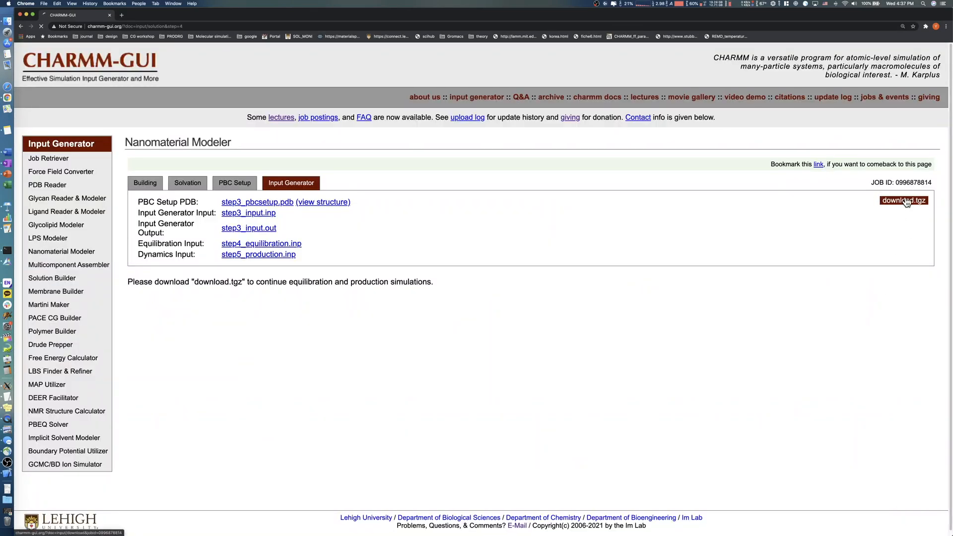
{"action": "left_click", "coordinate": [903, 200]}
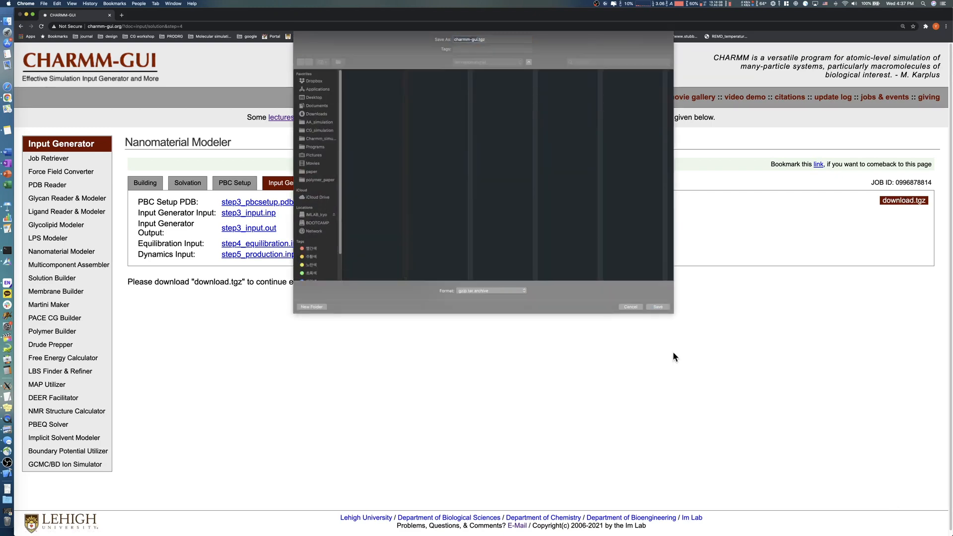
{"action": "left_click", "coordinate": [657, 306]}
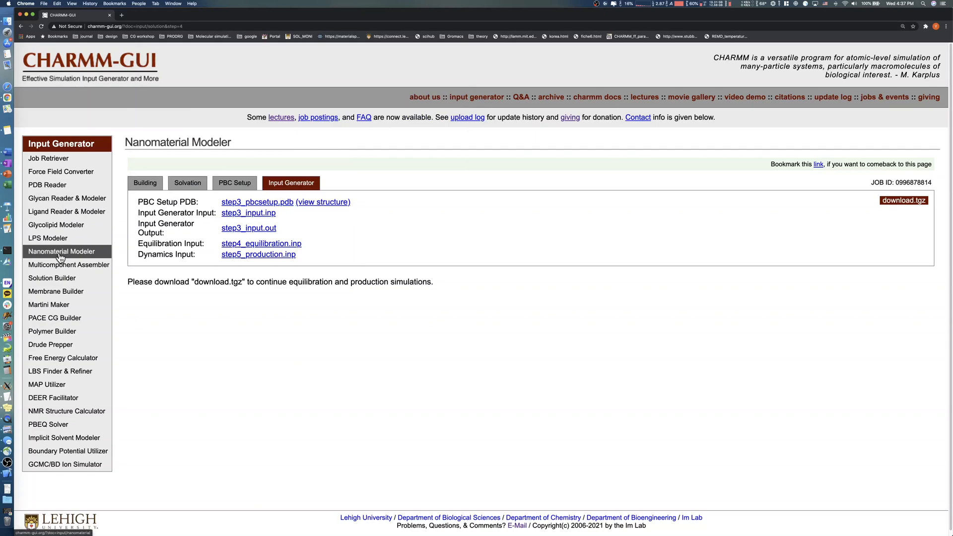
Step: Start a new job, choose Graphite, and enter the 60 × 30 × 10 Å box lengths
{"action": "left_click", "coordinate": [61, 251]}
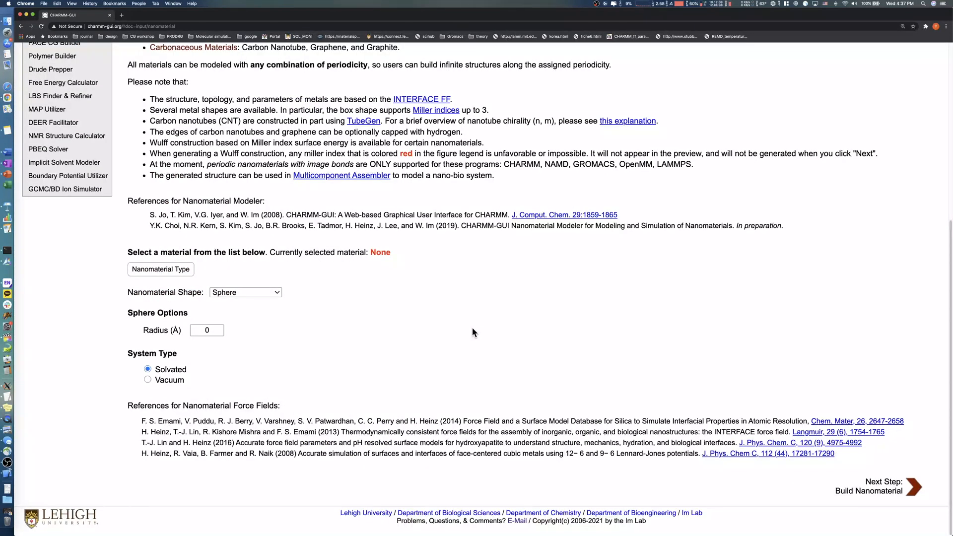
{"action": "mouse_move", "coordinate": [465, 330]}
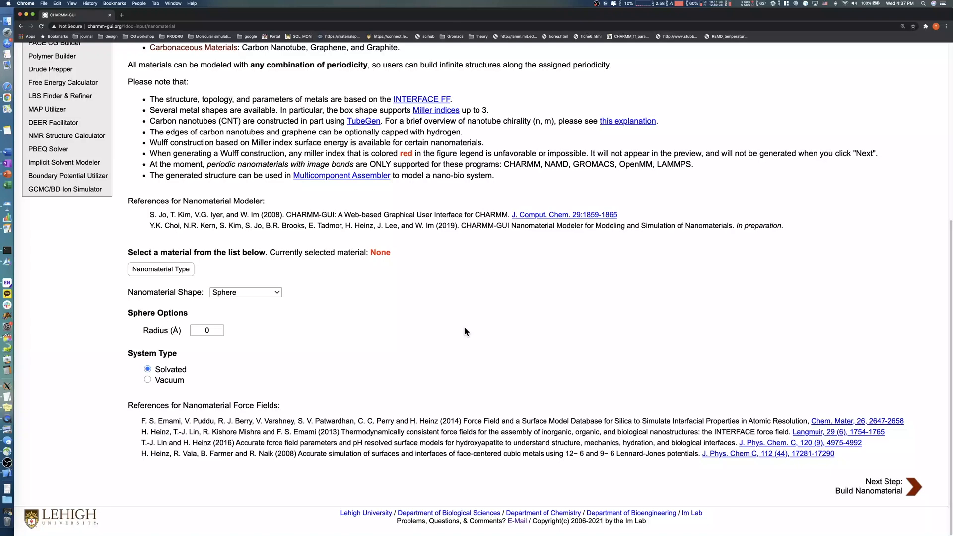
{"action": "left_click", "coordinate": [161, 269]}
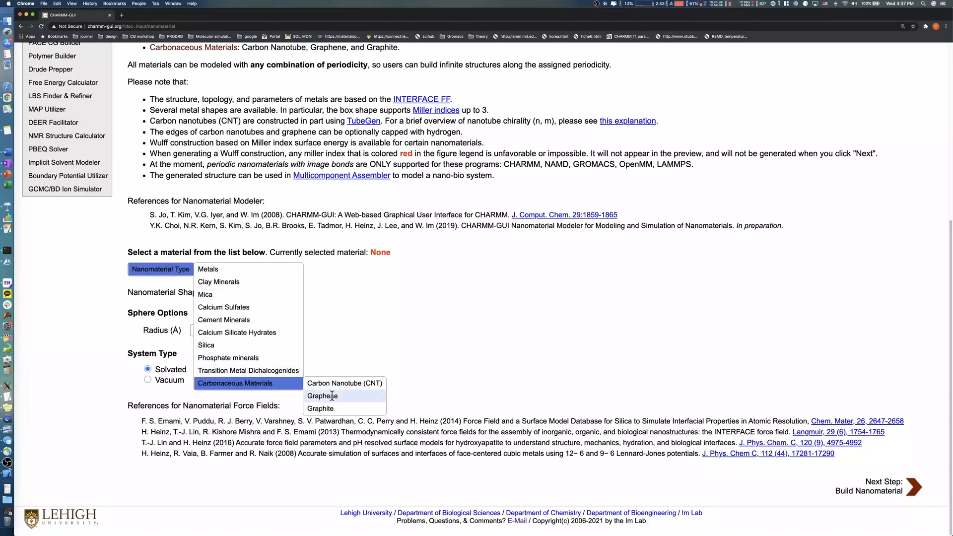
{"action": "left_click", "coordinate": [322, 395]}
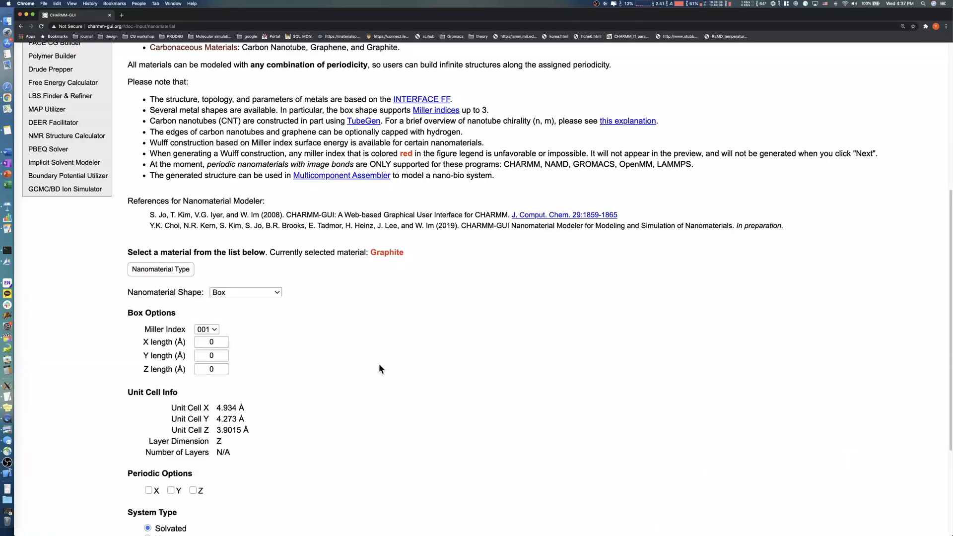
{"action": "scroll", "scroll_direction": "down", "scroll_amount": 3}
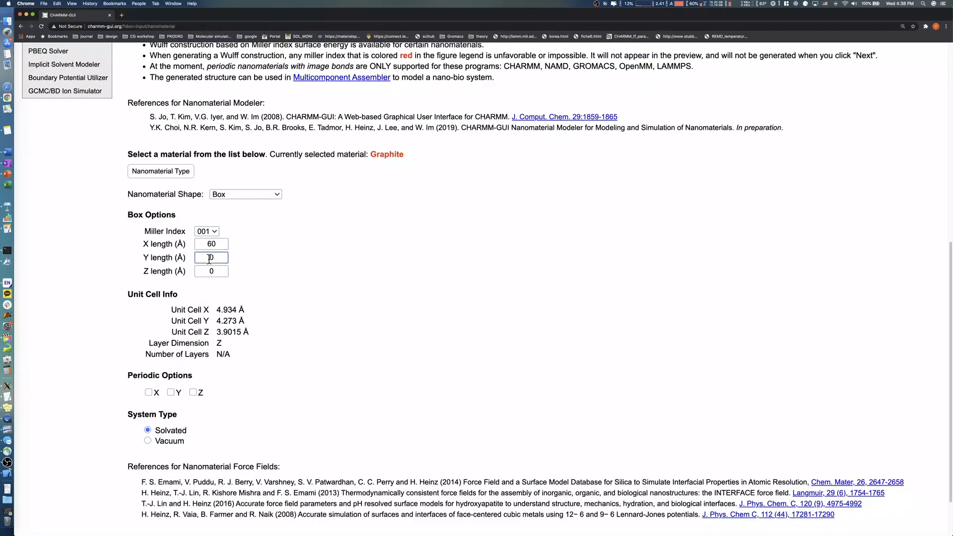
{"action": "type", "text": "30"}
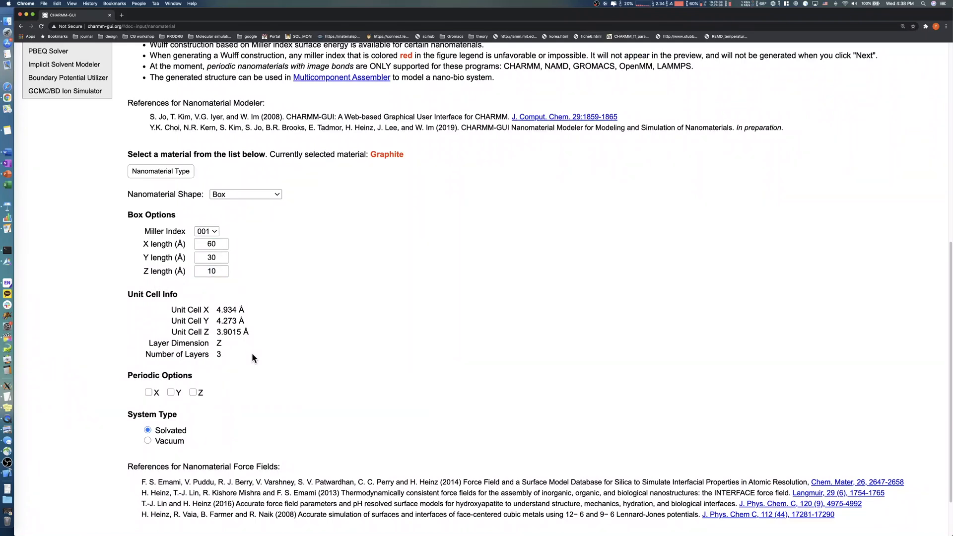
{"action": "mouse_move", "coordinate": [149, 356]}
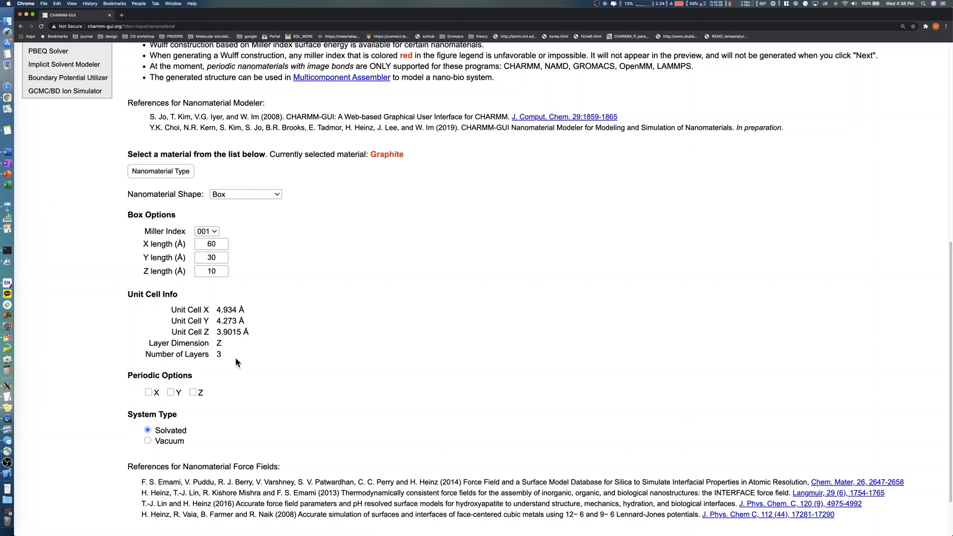
{"action": "scroll", "scroll_direction": "down", "scroll_amount": 3}
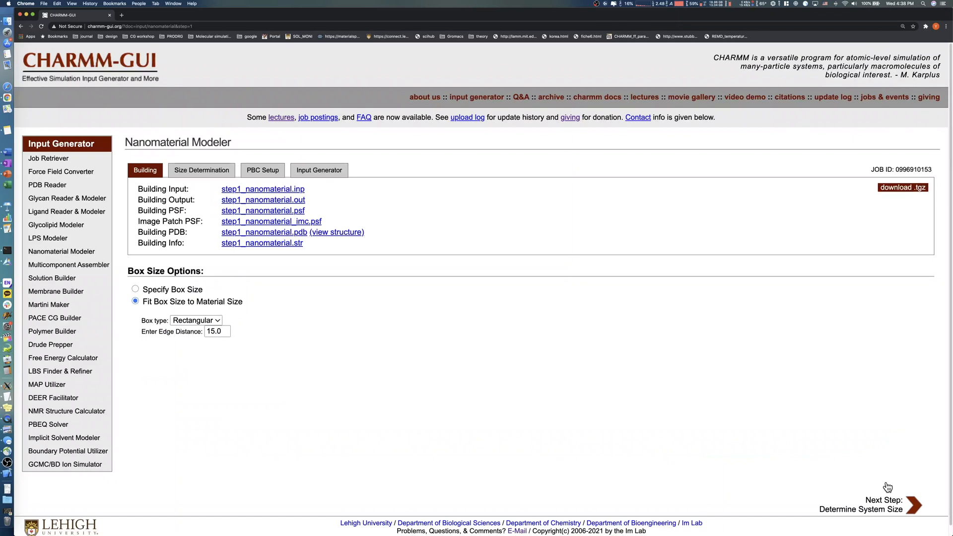
{"action": "mouse_move", "coordinate": [401, 315]}
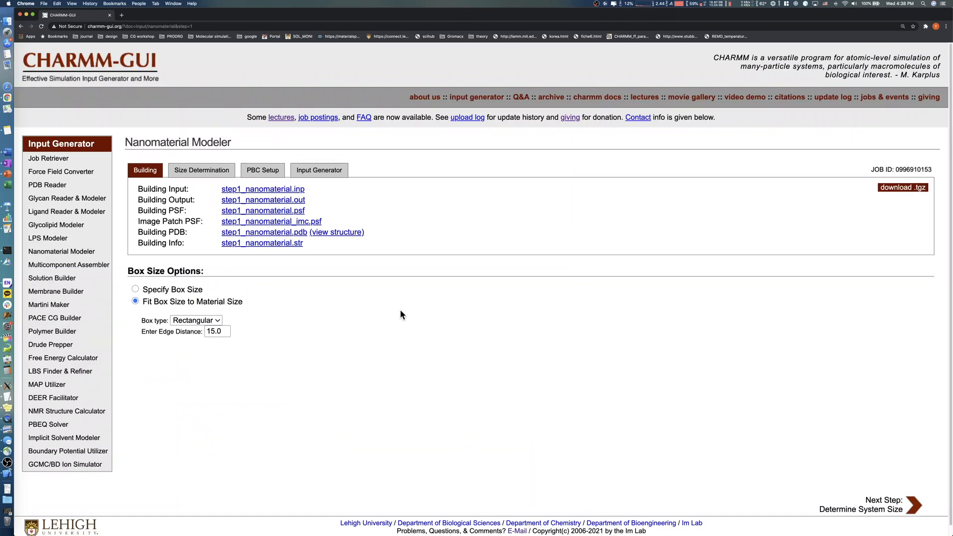
Step: Preview the built graphite layers in 3D, then proceed to system size determination
{"action": "left_click", "coordinate": [336, 231]}
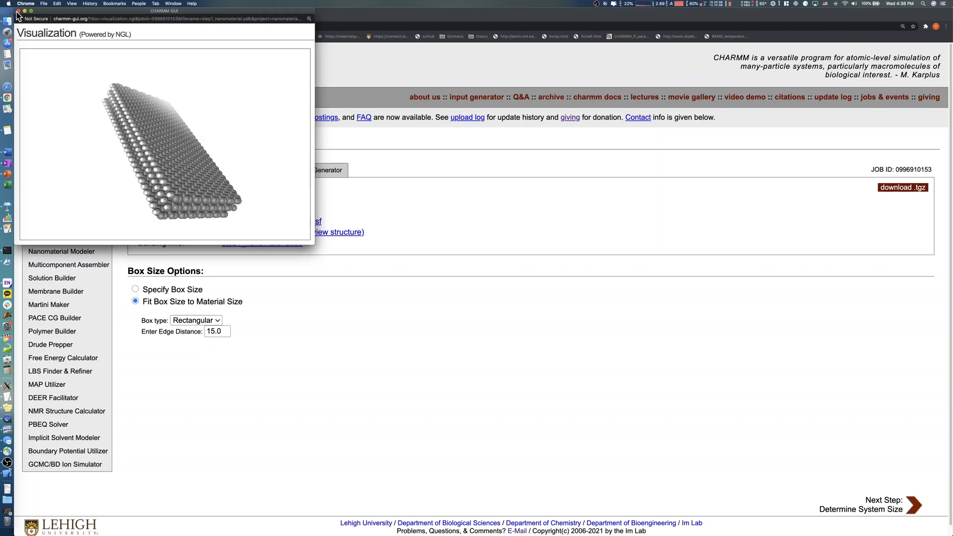
{"action": "left_click", "coordinate": [29, 11]}
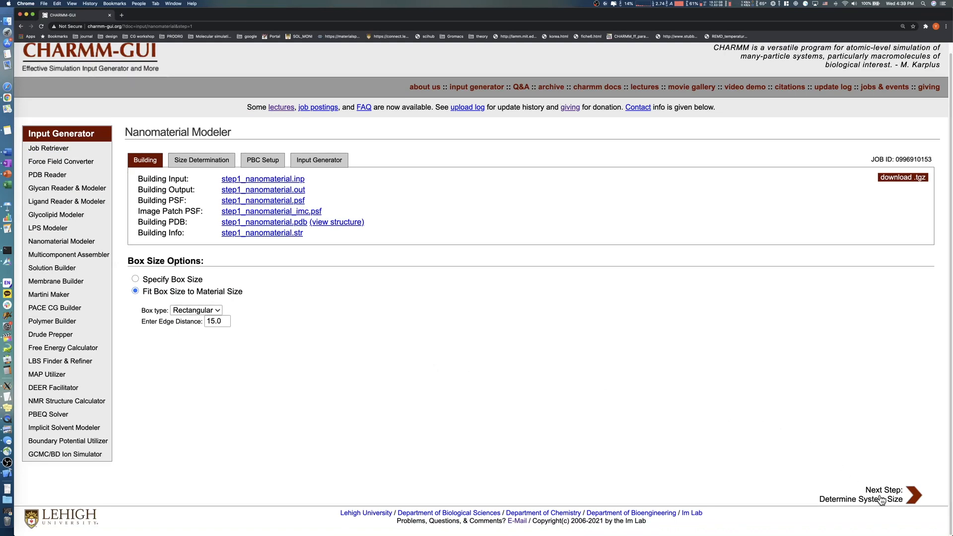
{"action": "left_click", "coordinate": [883, 494]}
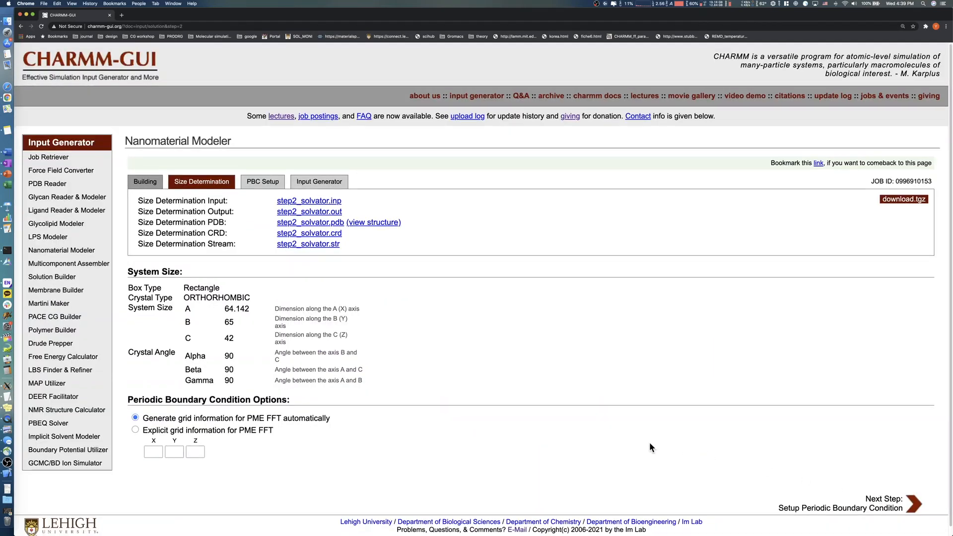
Step: Review the orthorhombic 64.142×65×42 Å system size results
{"action": "scroll", "scroll_direction": "down", "scroll_amount": 3}
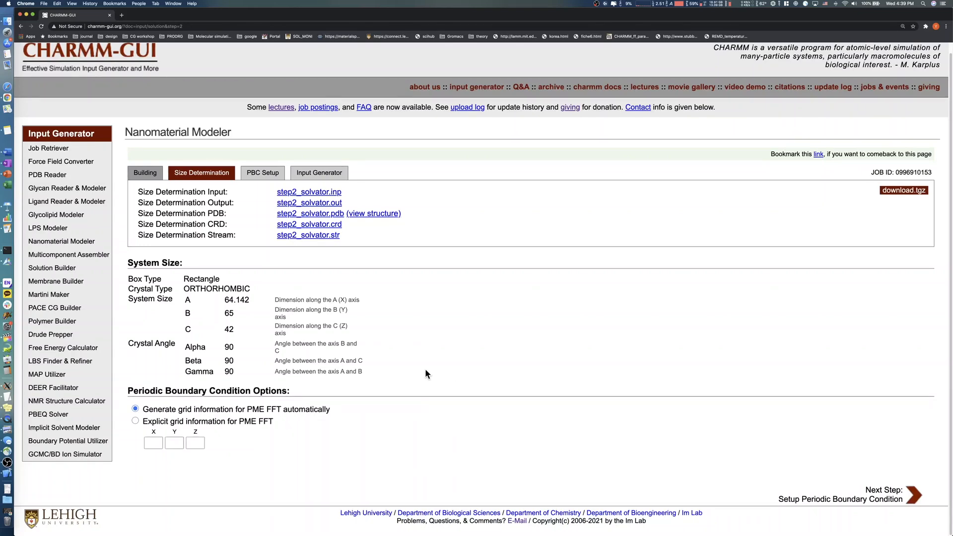
{"action": "mouse_move", "coordinate": [497, 378]}
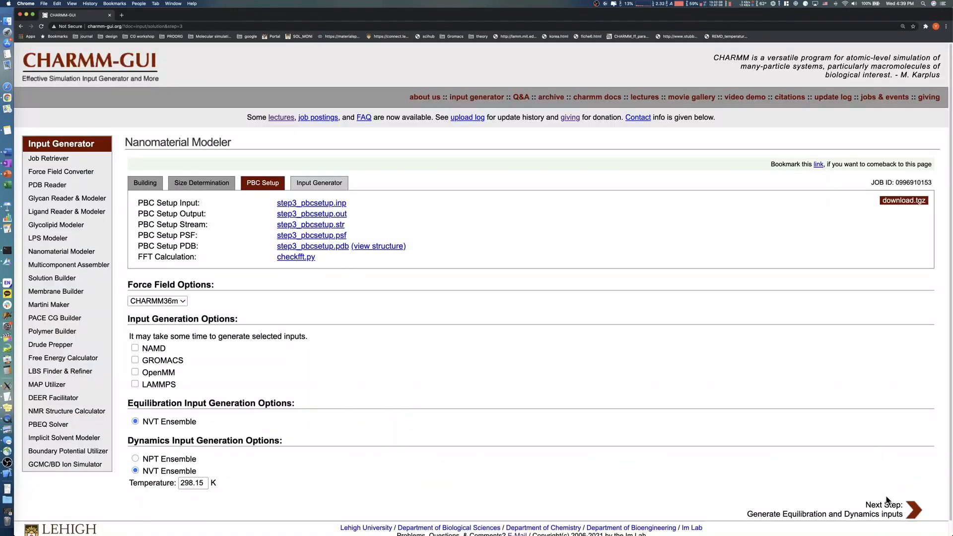
{"action": "mouse_move", "coordinate": [427, 364]}
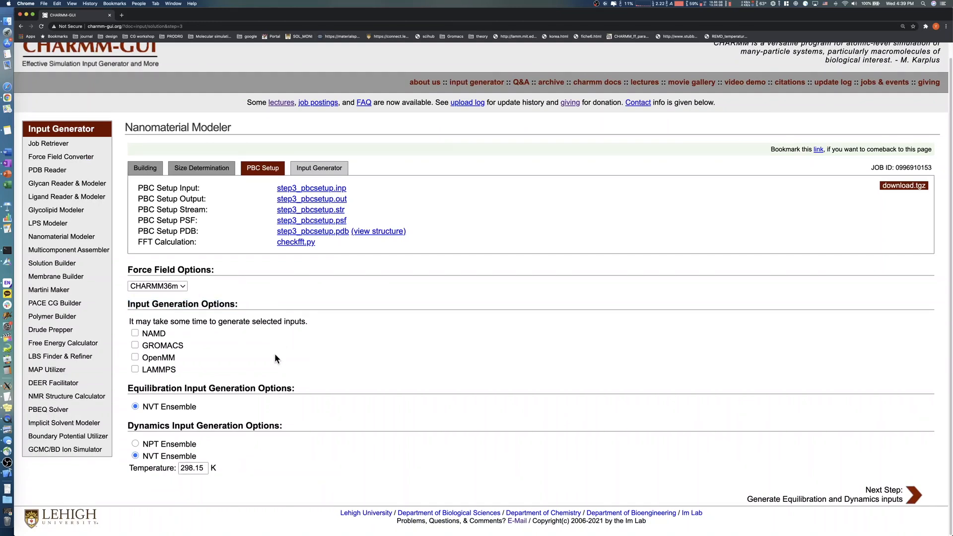
Step: Select OpenMM input generation and generate the equilibration and dynamics inputs
{"action": "left_click", "coordinate": [135, 357]}
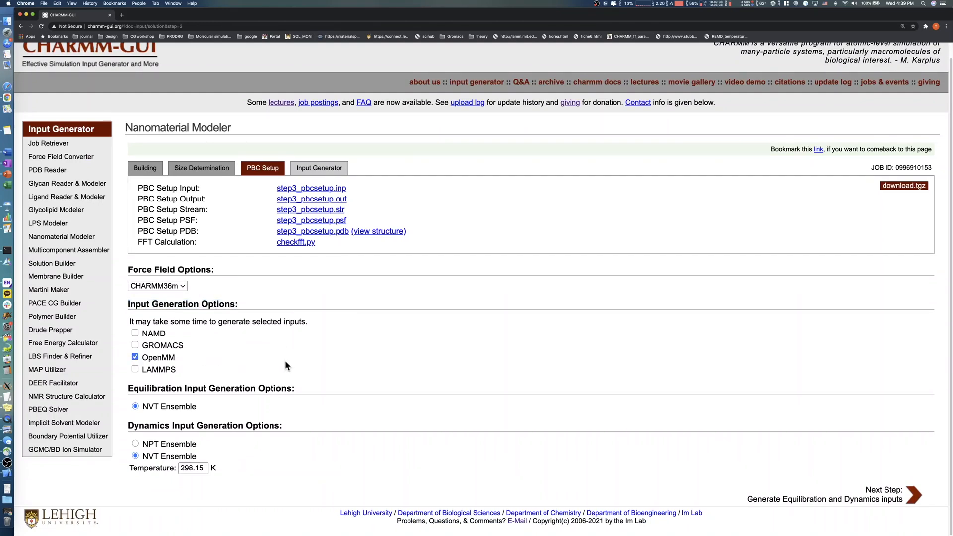
{"action": "mouse_move", "coordinate": [329, 366]}
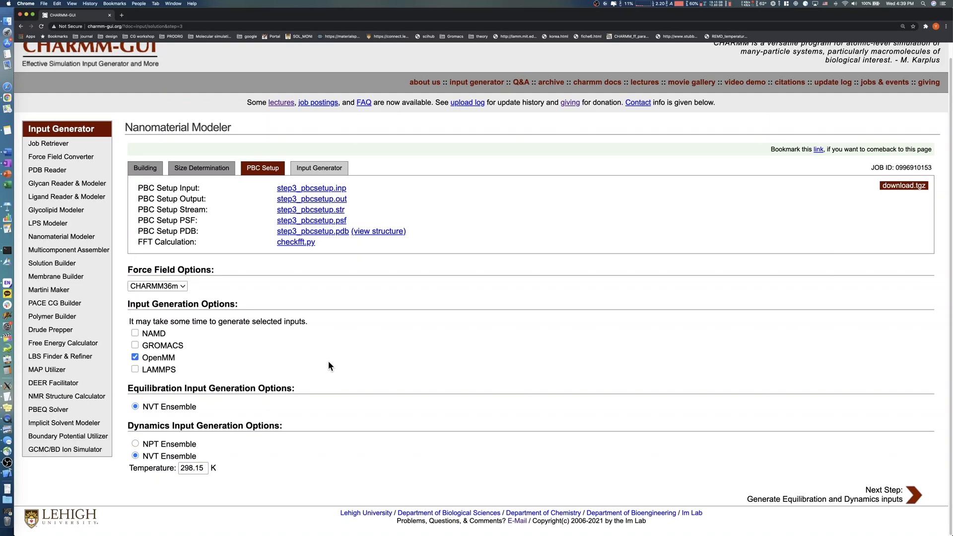
{"action": "mouse_move", "coordinate": [856, 485]}
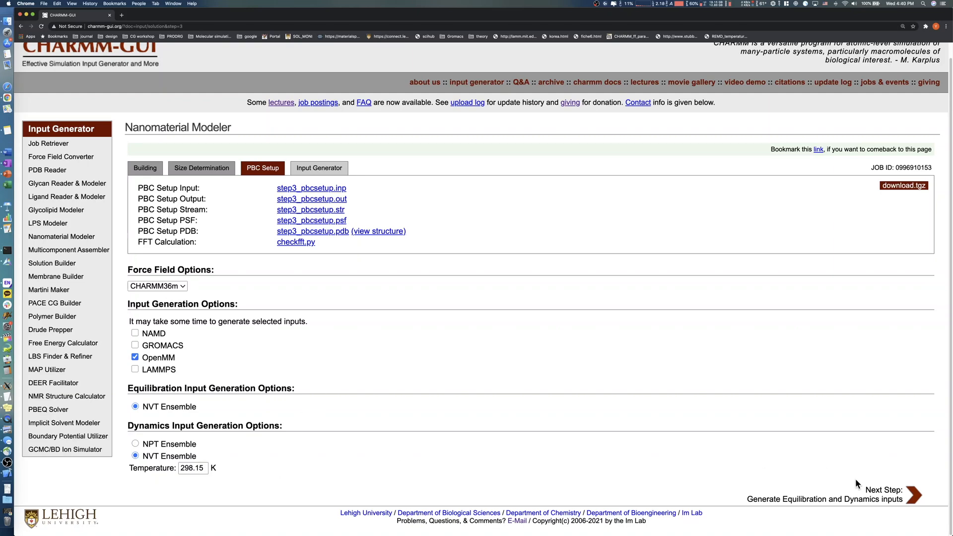
{"action": "left_click", "coordinate": [904, 494]}
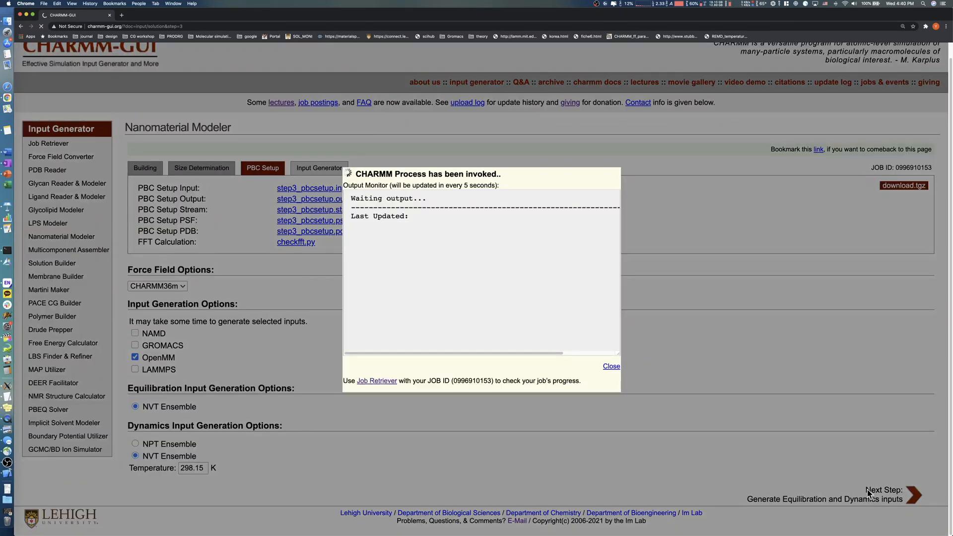
{"action": "left_click", "coordinate": [610, 366]}
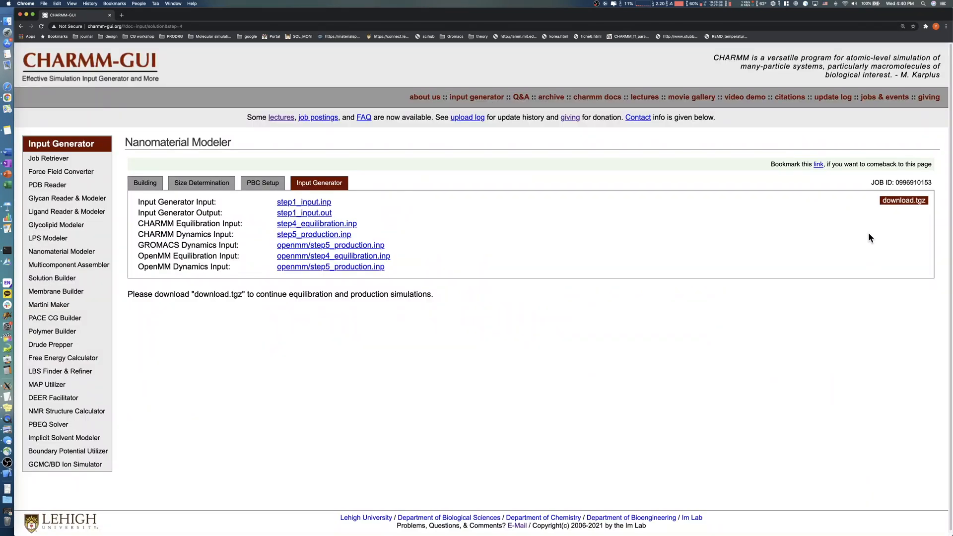
{"action": "mouse_move", "coordinate": [914, 192]}
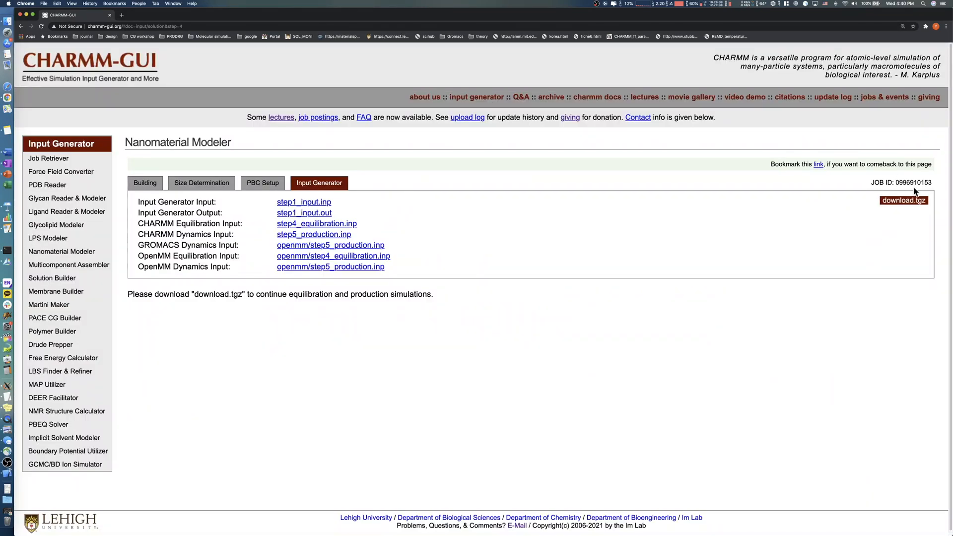
Step: Save the graphite job's download.tgz and view the extracted charmm-gui folder's files
{"action": "left_click", "coordinate": [904, 200]}
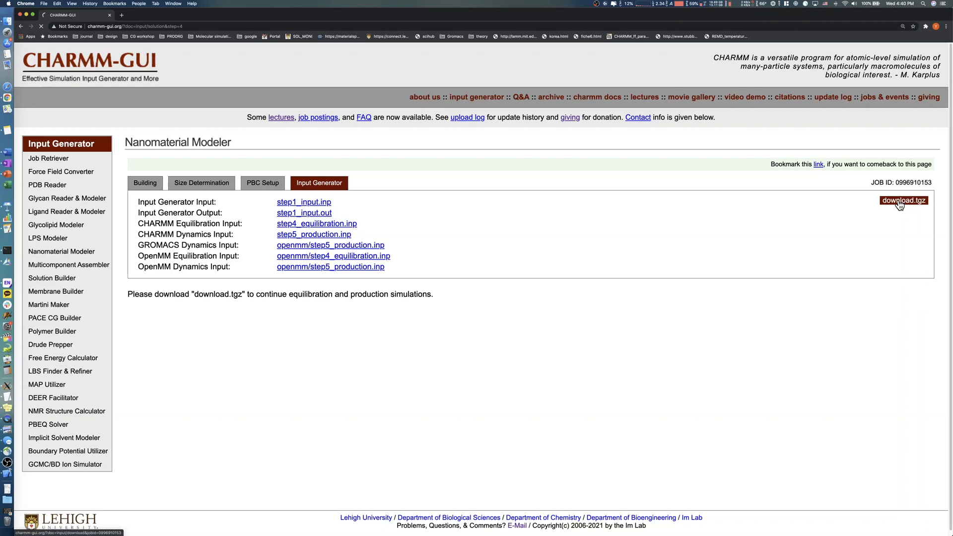
{"action": "left_click", "coordinate": [903, 201]}
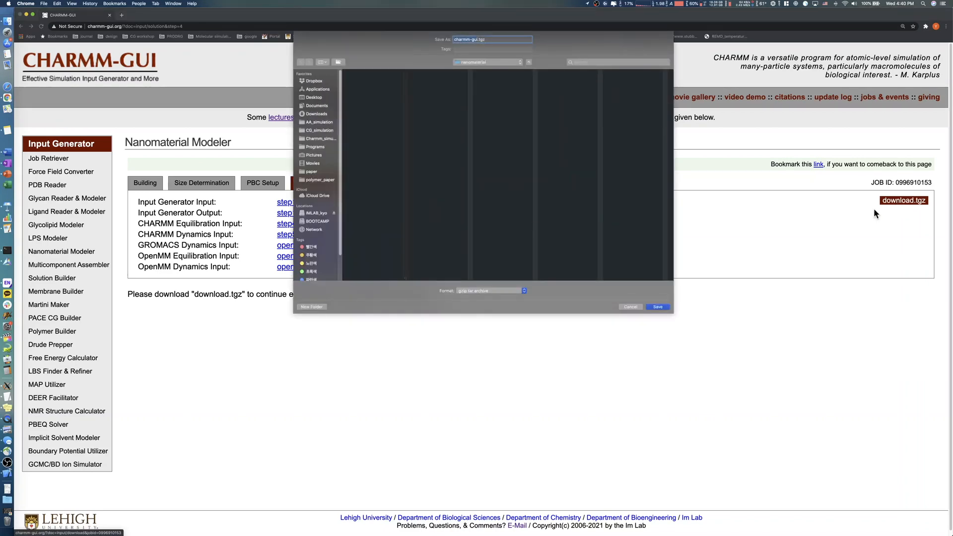
{"action": "left_click", "coordinate": [657, 306]}
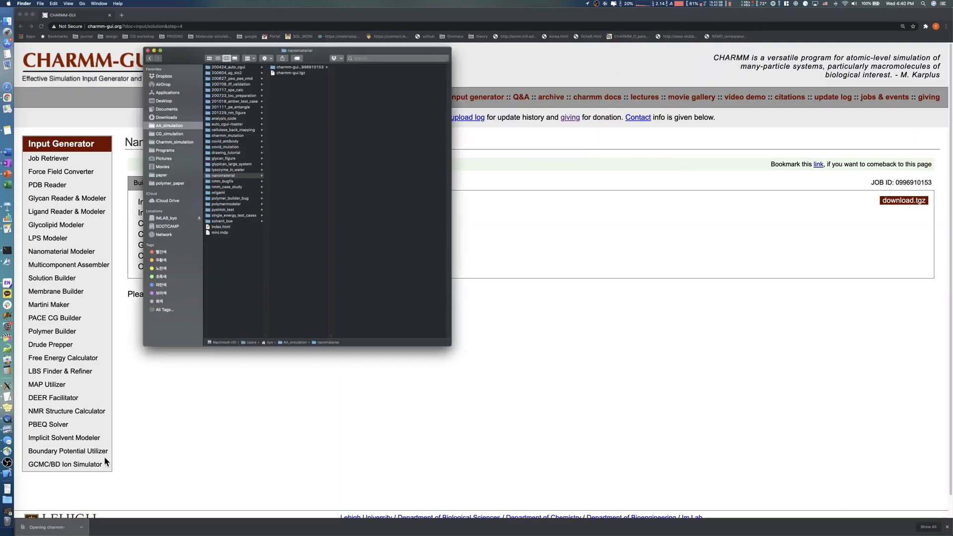
{"action": "left_click", "coordinate": [298, 67]}
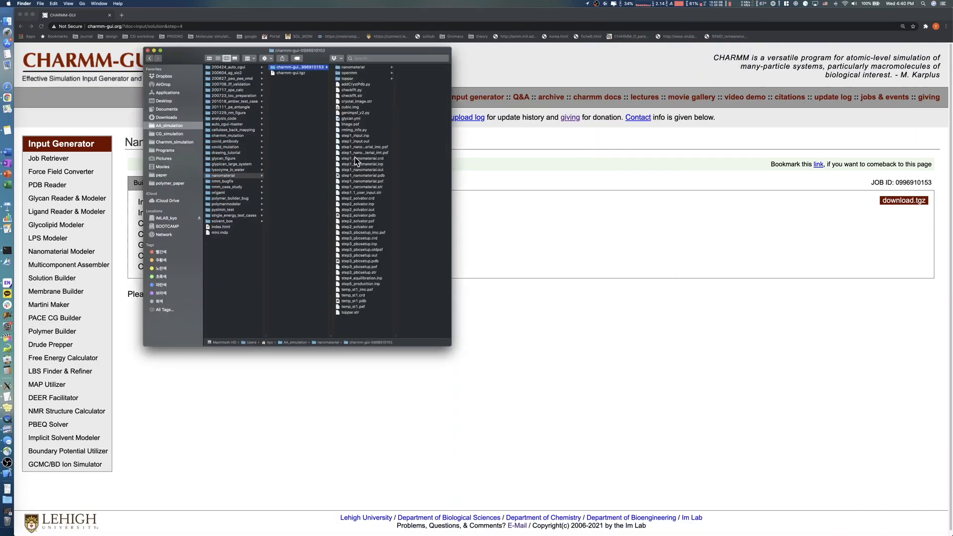